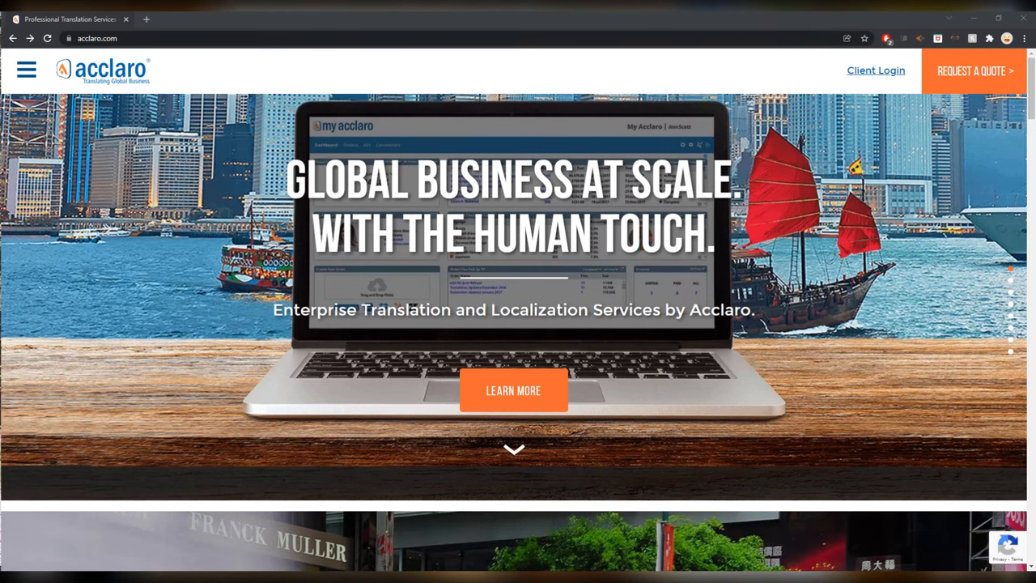
Review Andovar's freelance translator, post editor and editor listing, including benefits and requirements.
{"action": "left_click", "coordinate": [26, 70]}
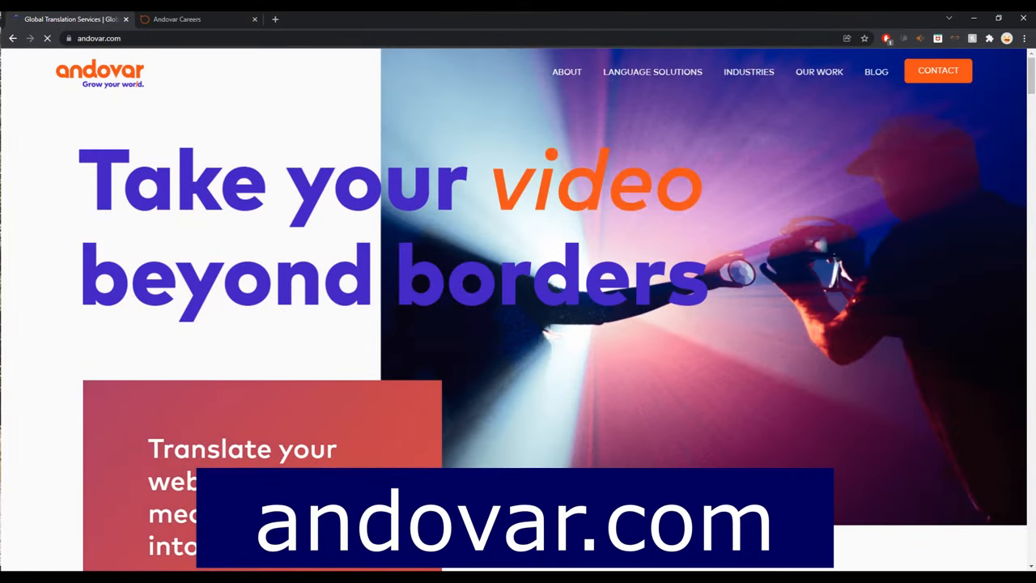
{"action": "scroll", "scroll_direction": "down", "scroll_amount": 3}
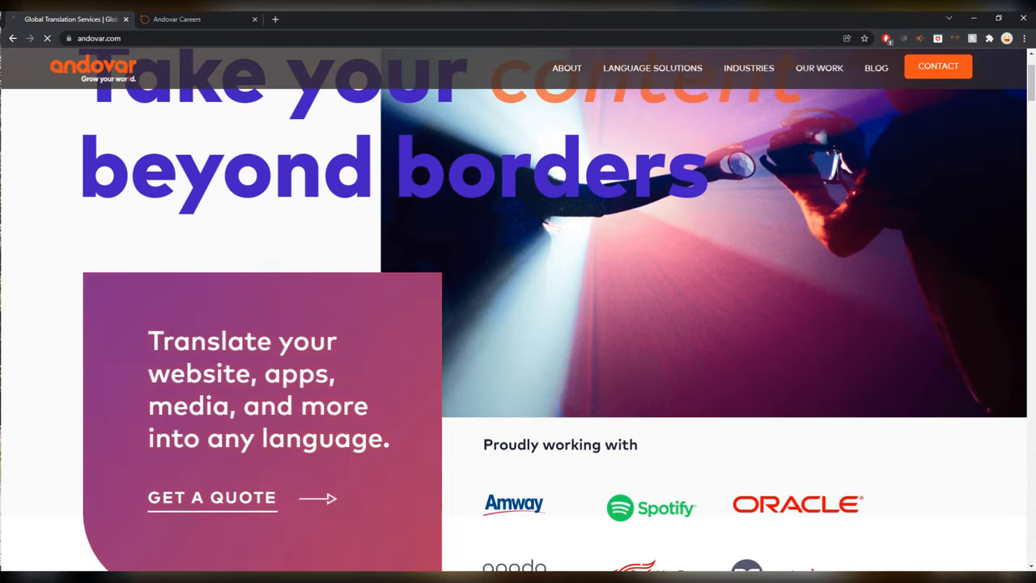
{"action": "scroll", "scroll_direction": "down", "scroll_amount": 3}
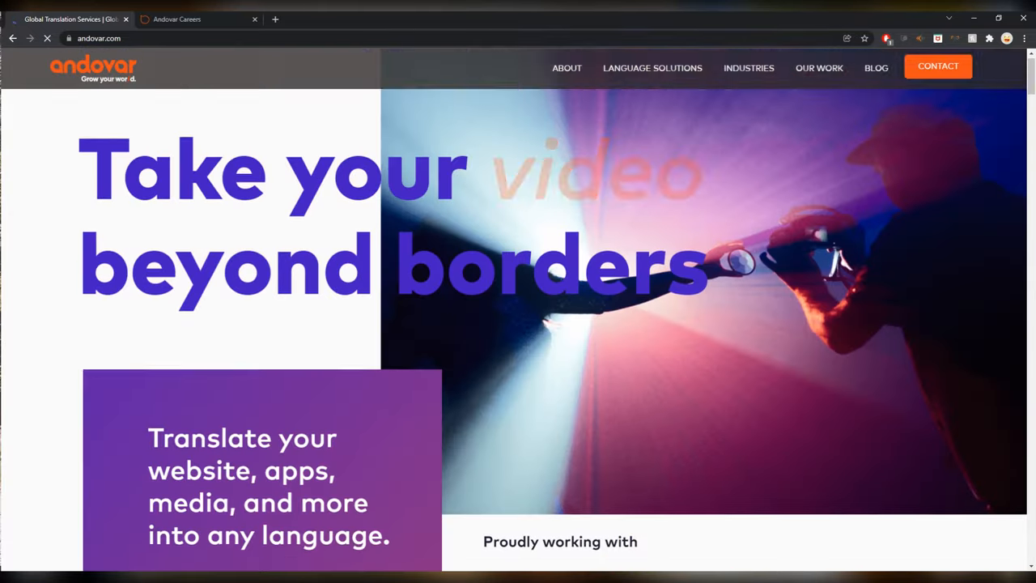
{"action": "scroll", "scroll_direction": "down", "scroll_amount": 3}
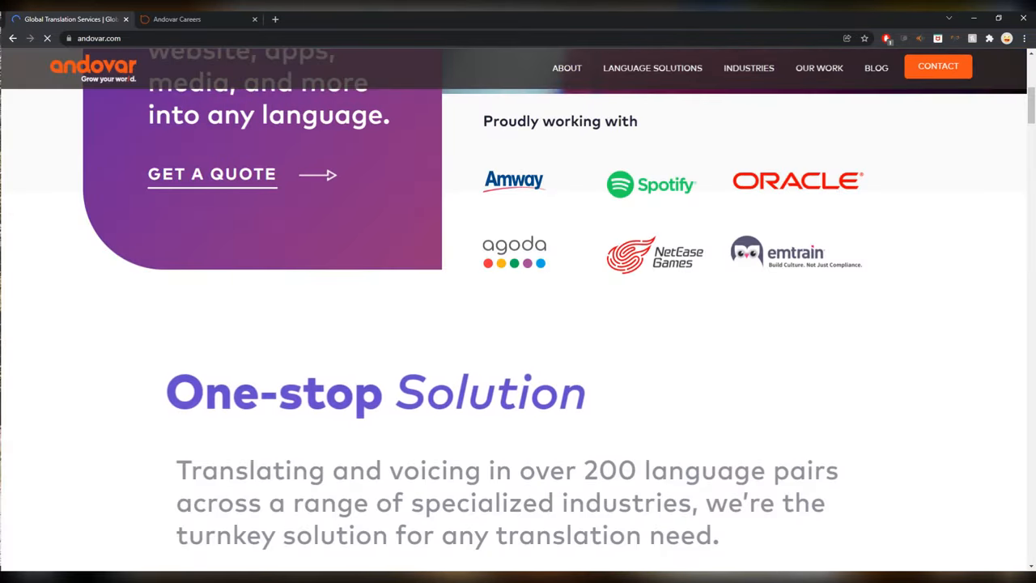
{"action": "scroll", "scroll_direction": "up", "scroll_amount": 3}
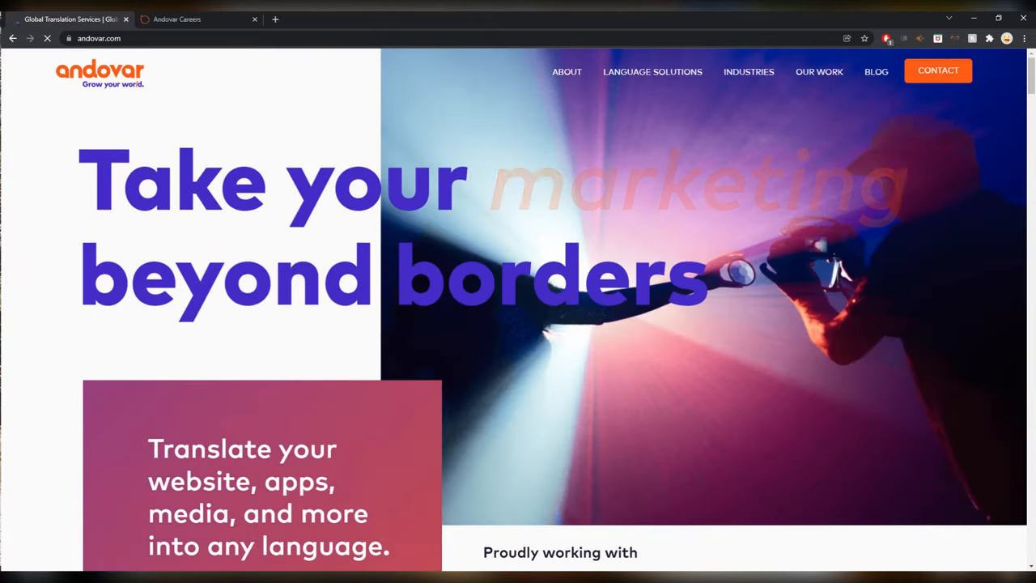
{"action": "scroll", "scroll_direction": "down", "scroll_amount": 3}
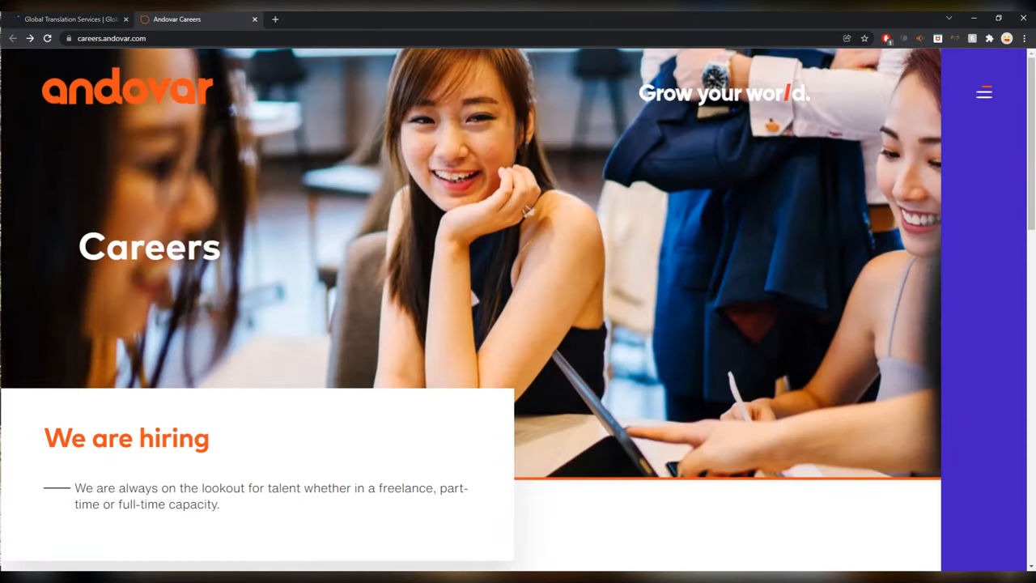
{"action": "scroll", "scroll_direction": "down", "scroll_amount": 3}
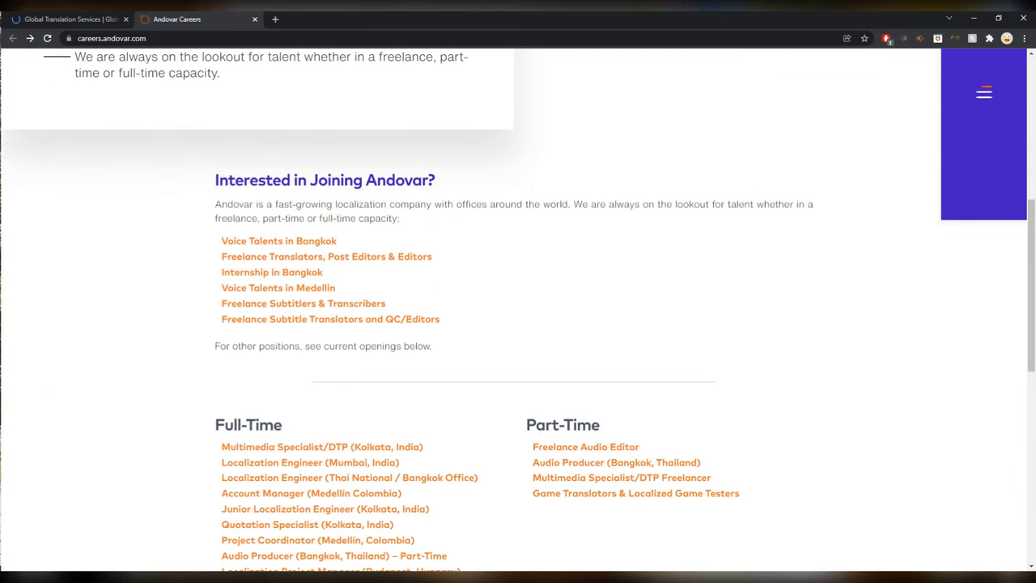
{"action": "mouse_move", "coordinate": [277, 288]}
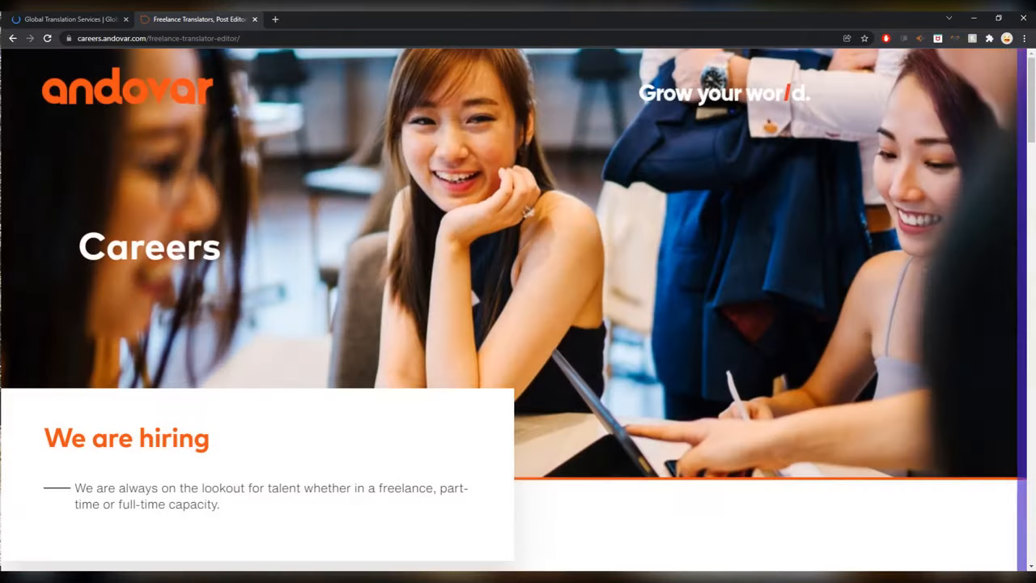
{"action": "scroll", "scroll_direction": "down", "scroll_amount": 3}
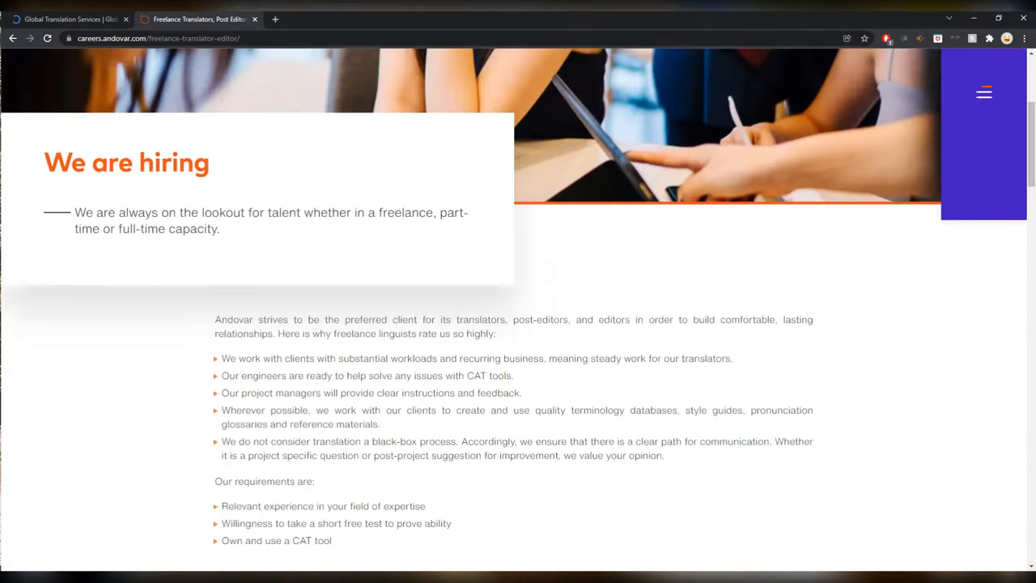
{"action": "scroll", "scroll_direction": "up", "scroll_amount": 3}
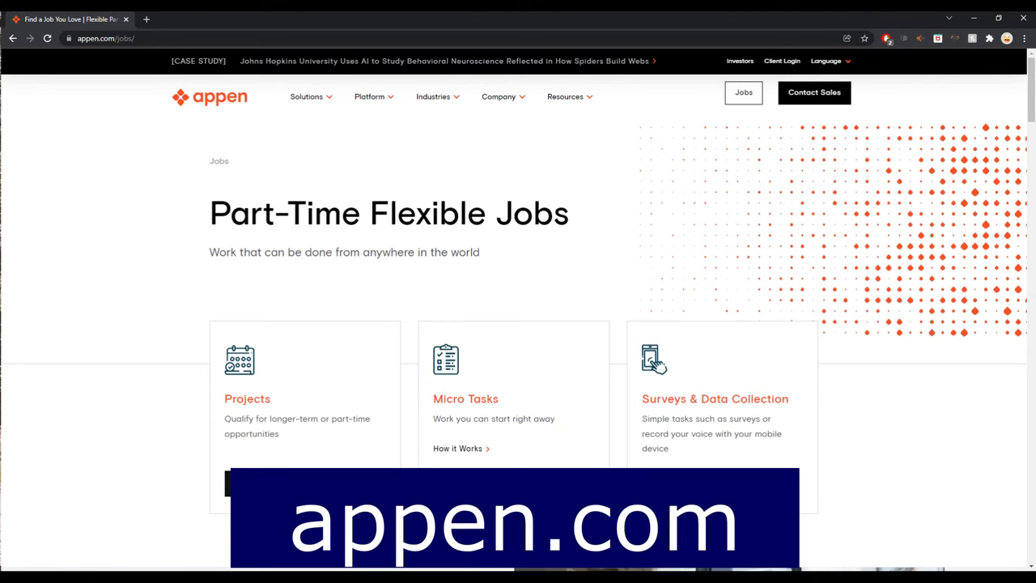
{"action": "scroll", "scroll_direction": "down", "scroll_amount": 3}
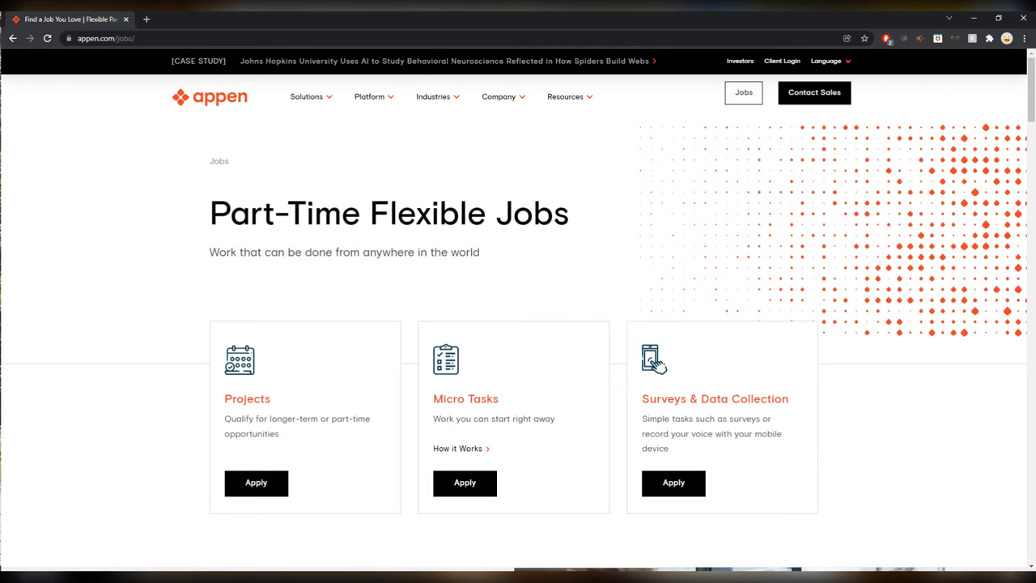
{"action": "scroll", "scroll_direction": "down", "scroll_amount": 3}
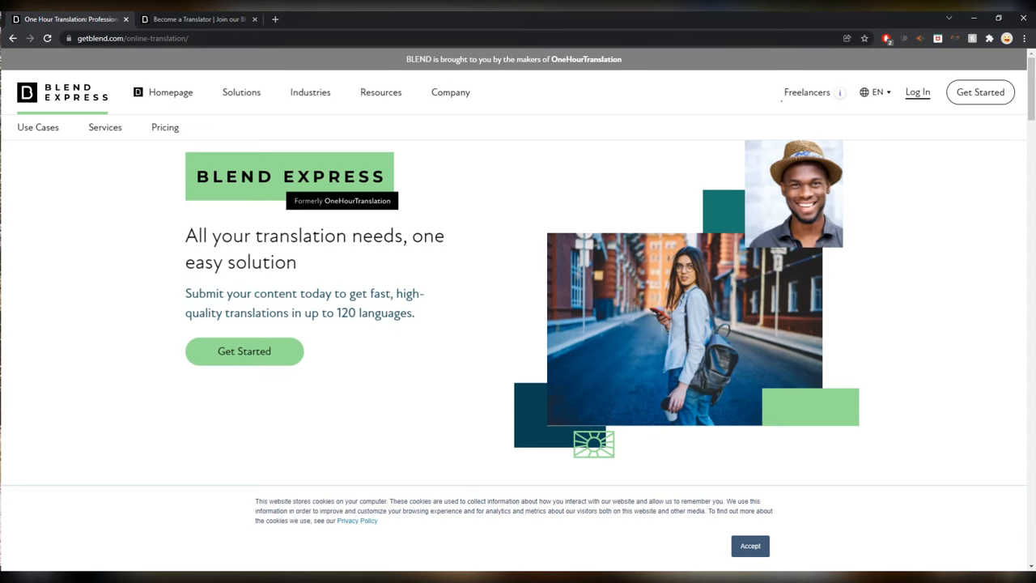
Show BLEND's Become a Translator page and its talent categories.
{"action": "left_click", "coordinate": [207, 18]}
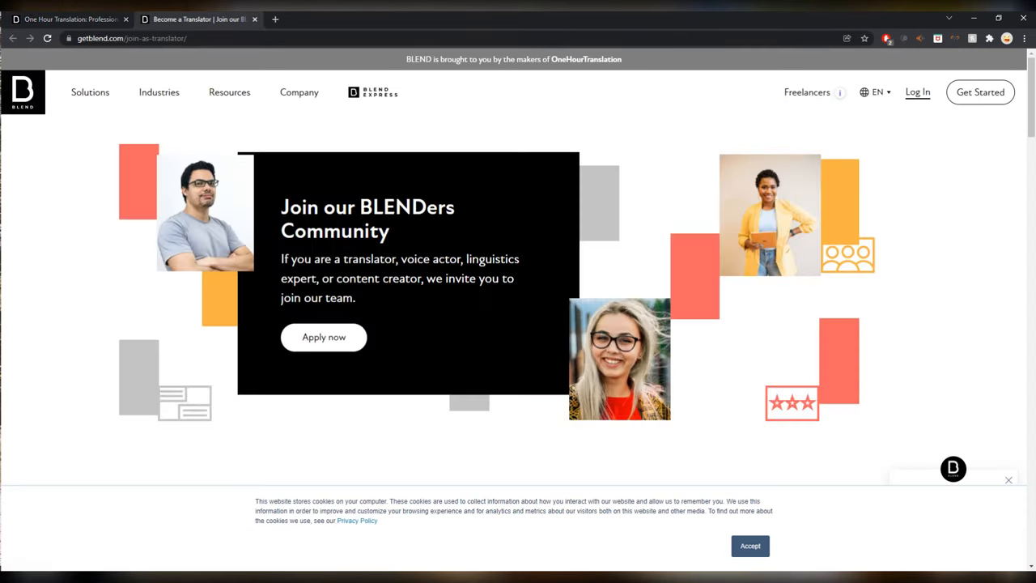
{"action": "scroll", "scroll_direction": "down", "scroll_amount": 3}
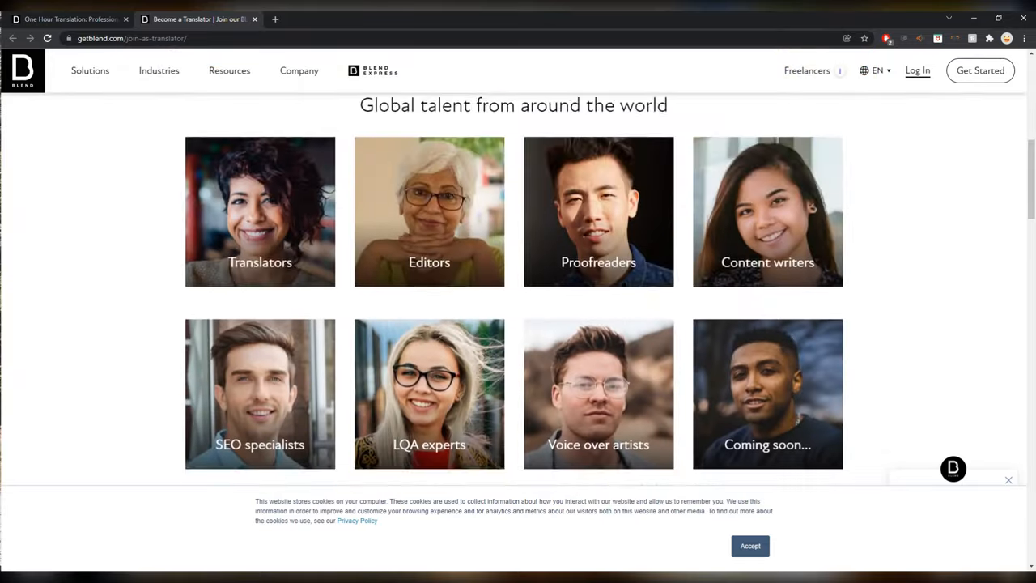
{"action": "scroll", "scroll_direction": "down", "scroll_amount": 3}
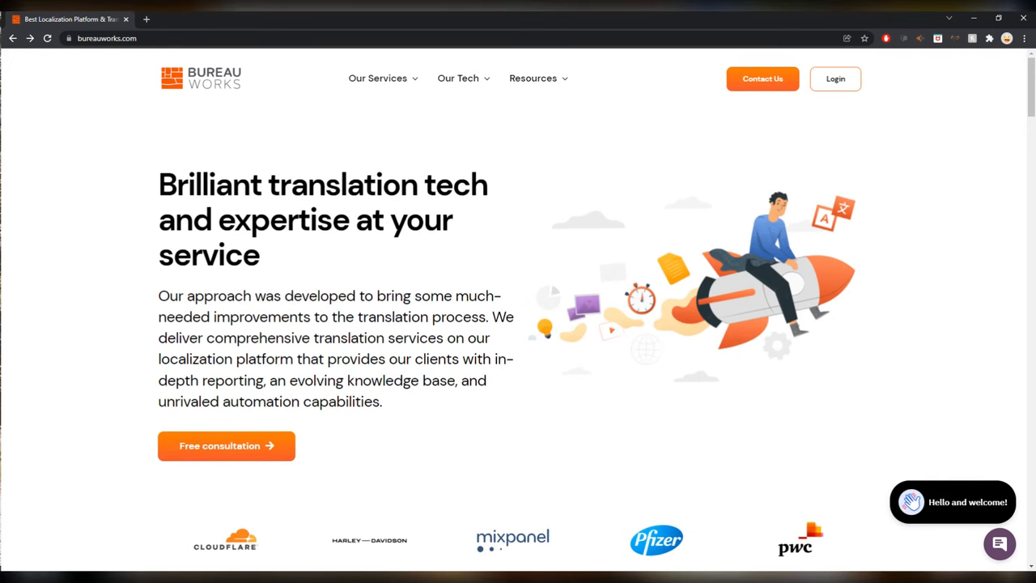
Open Bureau Works' Careers footer link and review the translator how-it-works steps.
{"action": "scroll", "scroll_direction": "down", "scroll_amount": 3}
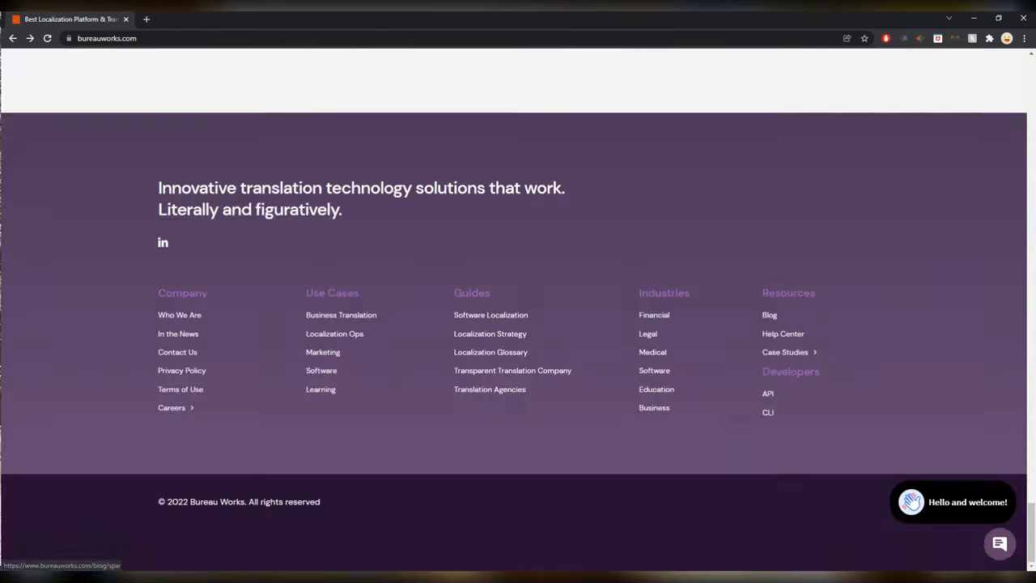
{"action": "left_click", "coordinate": [172, 408]}
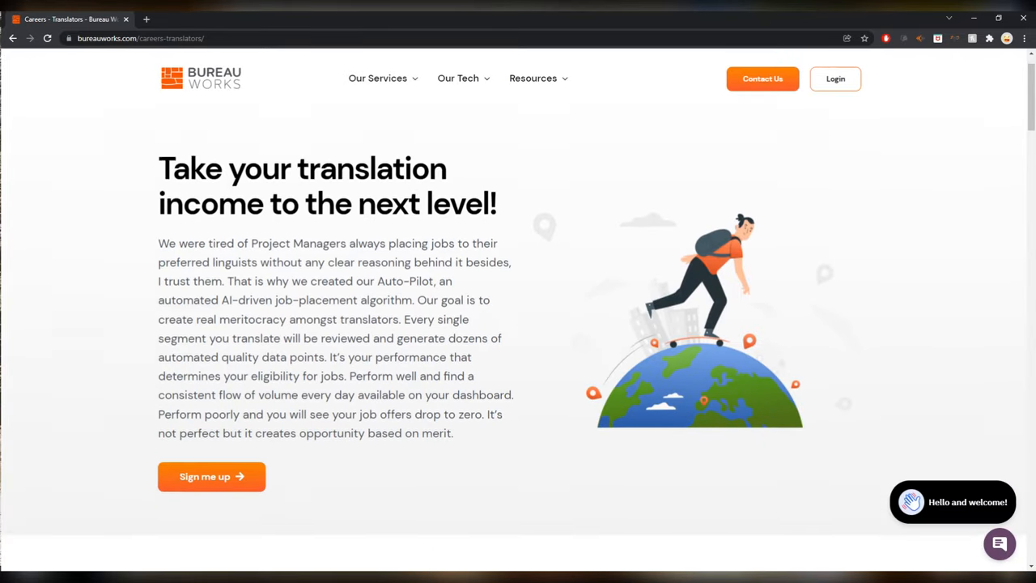
{"action": "scroll", "scroll_direction": "down", "scroll_amount": 3}
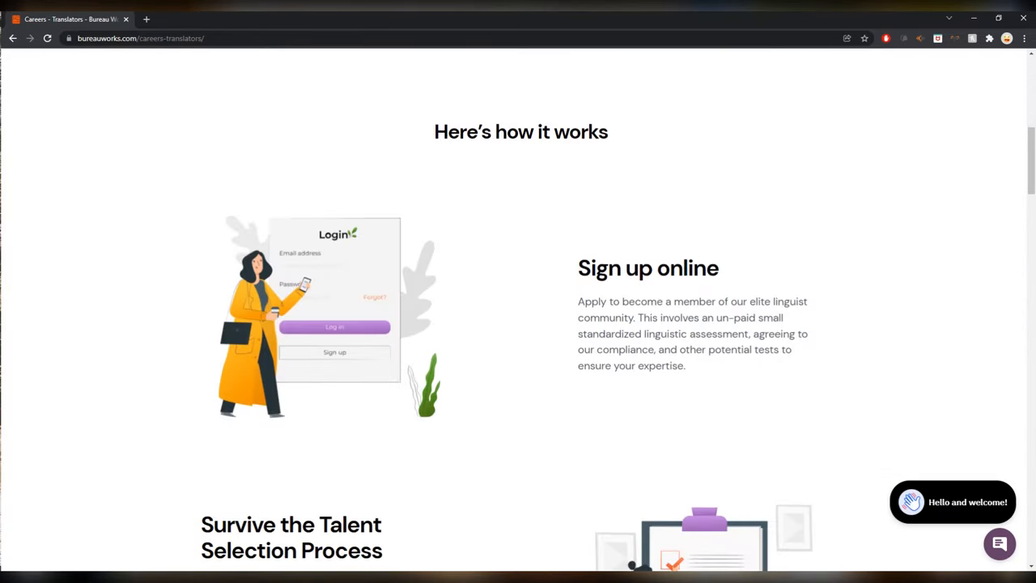
{"action": "scroll", "scroll_direction": "down", "scroll_amount": 3}
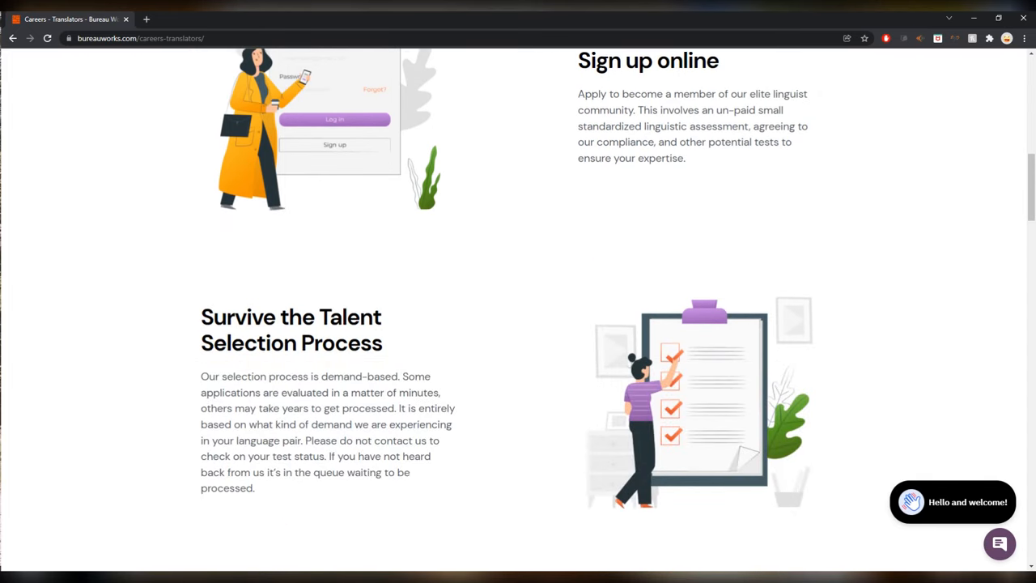
{"action": "scroll", "scroll_direction": "down", "scroll_amount": 3}
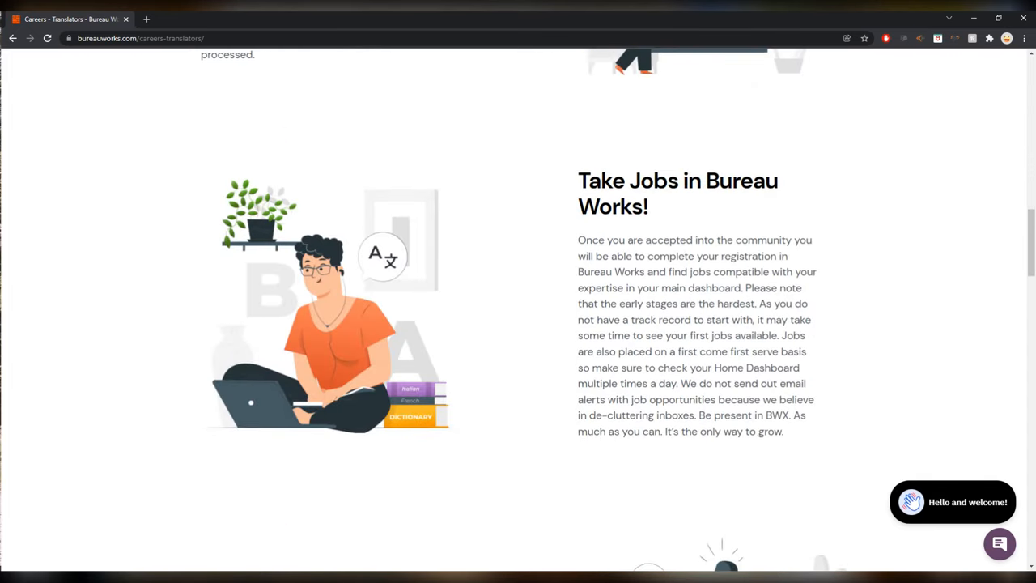
{"action": "scroll", "scroll_direction": "down", "scroll_amount": 3}
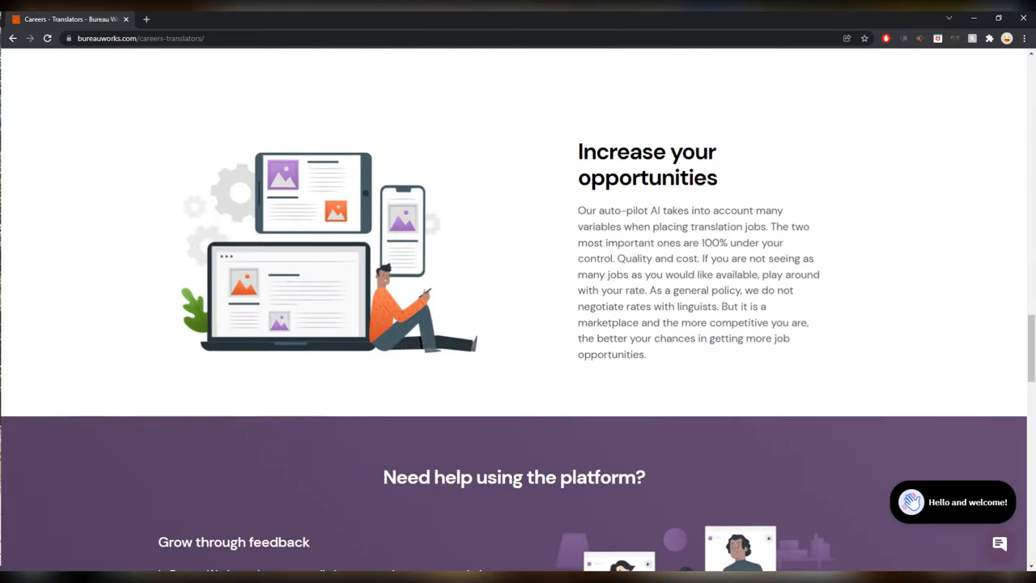
{"action": "scroll", "scroll_direction": "up", "scroll_amount": 3}
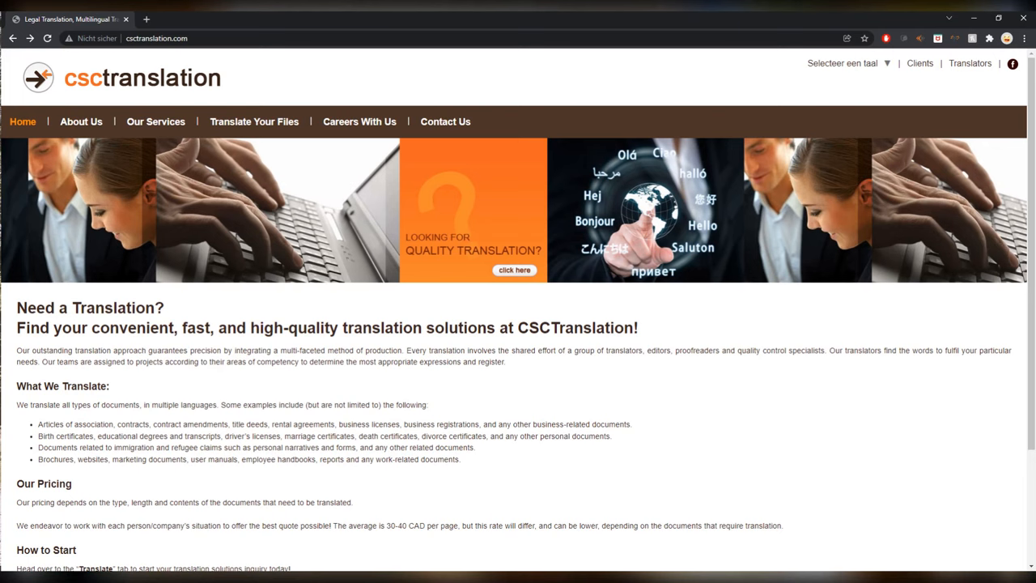
Go from CSC Translation's Translators login page to its Translator Registration form.
{"action": "scroll", "scroll_direction": "down", "scroll_amount": 3}
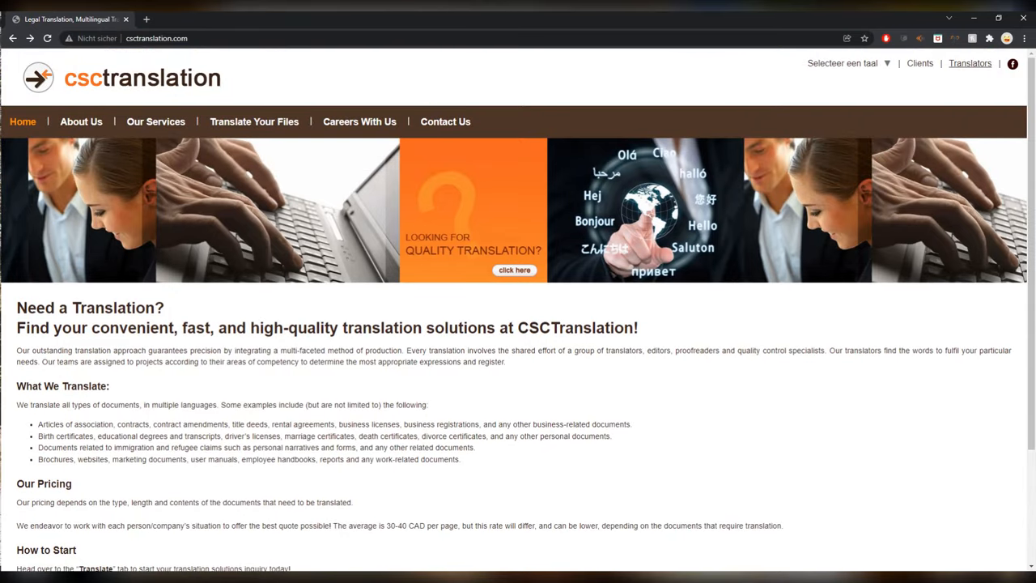
{"action": "left_click", "coordinate": [969, 64]}
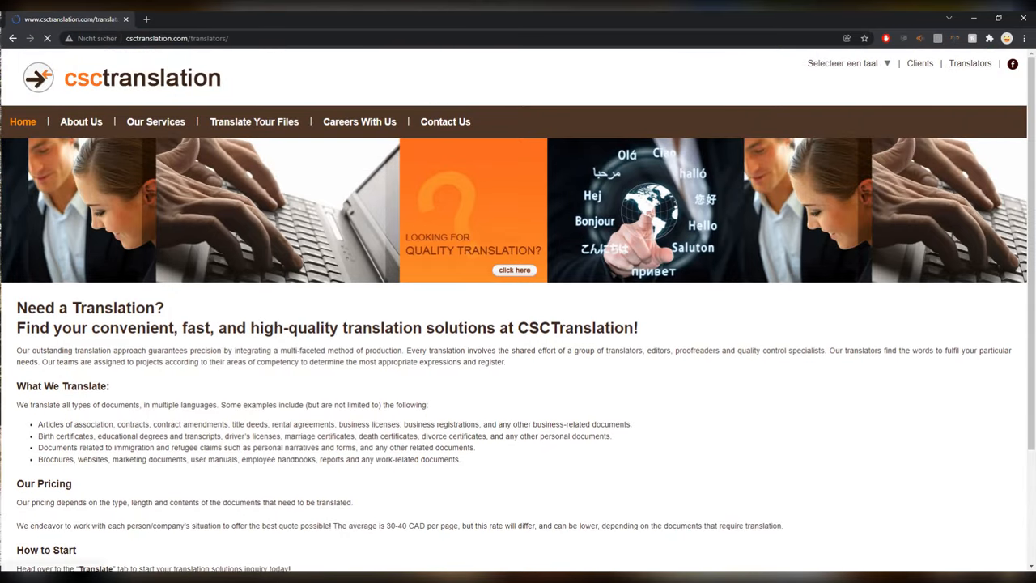
{"action": "left_click", "coordinate": [969, 64]}
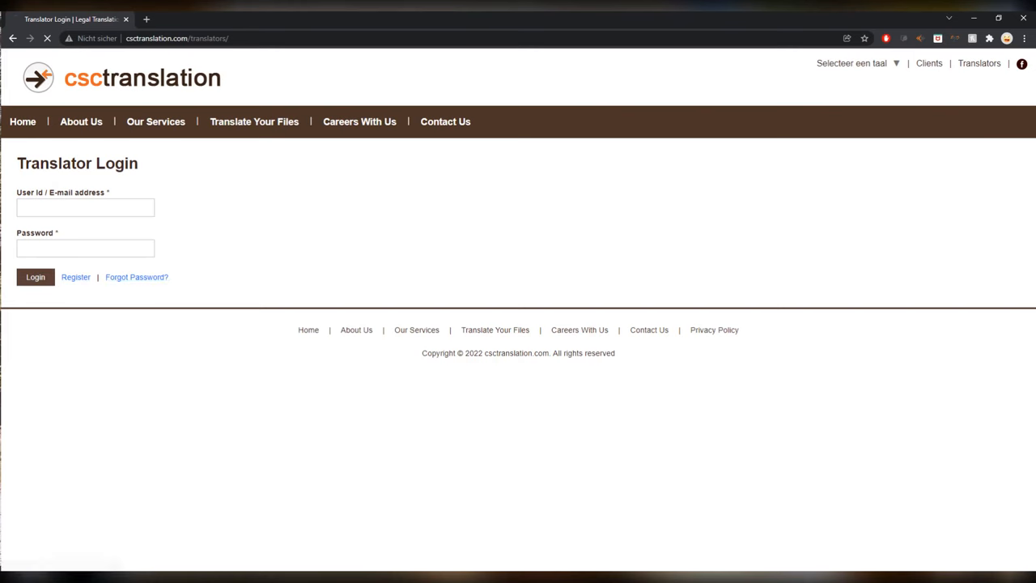
{"action": "left_click", "coordinate": [76, 277]}
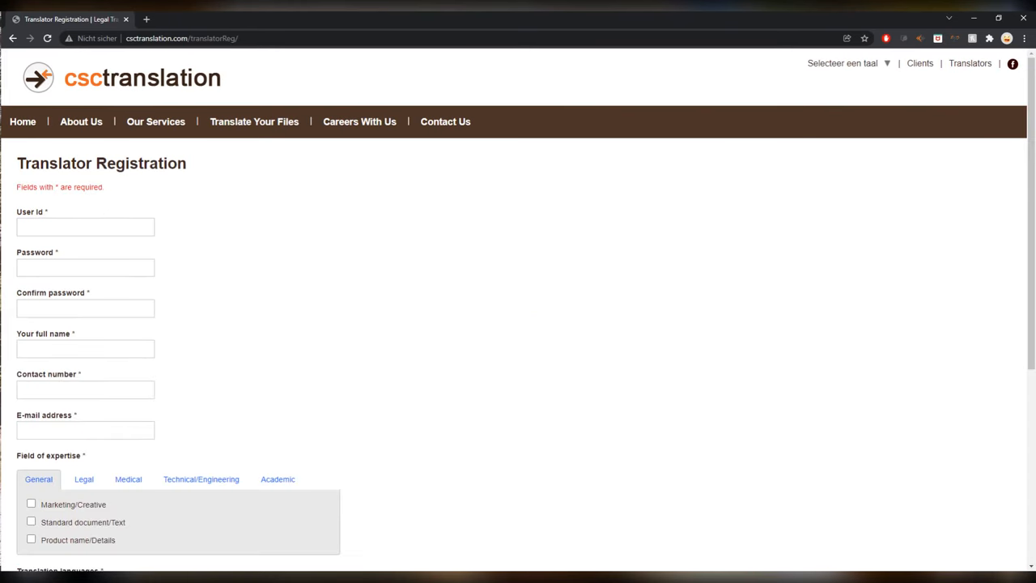
{"action": "scroll", "scroll_direction": "down", "scroll_amount": 3}
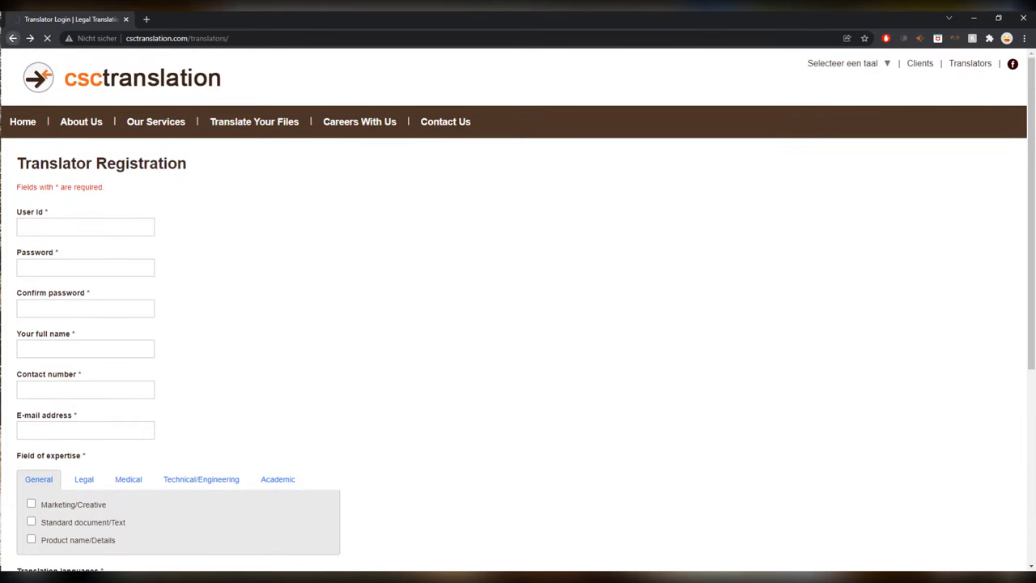
{"action": "left_click", "coordinate": [22, 122]}
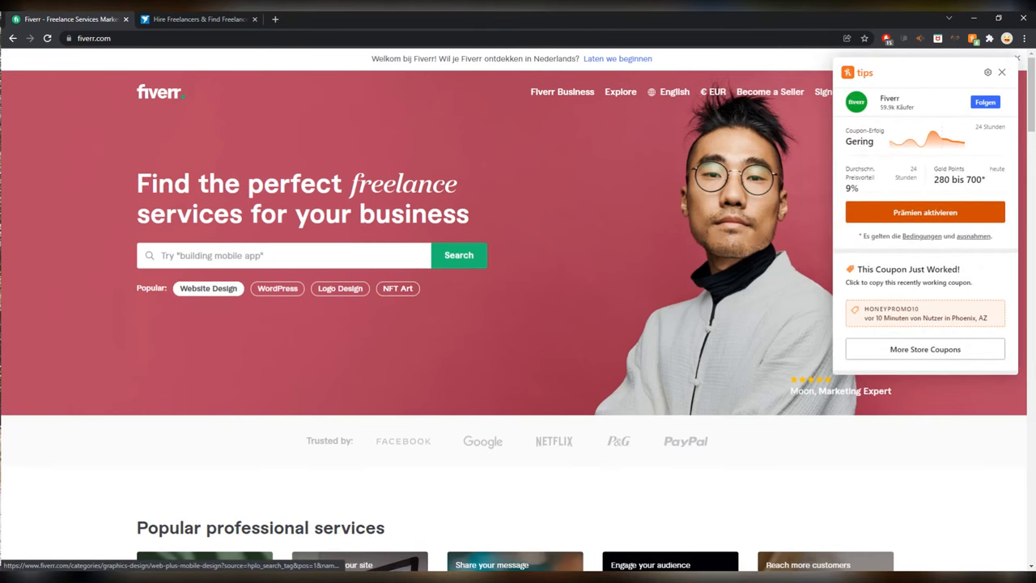
Dismiss Fiverr's Honey coupon popup and scan the Explore the marketplace categories.
{"action": "left_click", "coordinate": [1010, 73]}
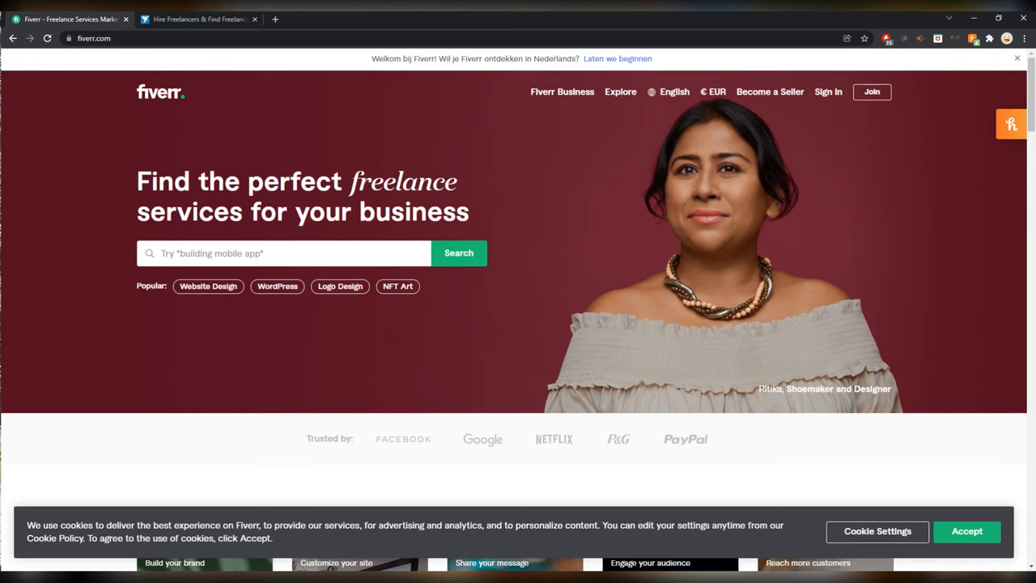
{"action": "scroll", "scroll_direction": "down", "scroll_amount": 3}
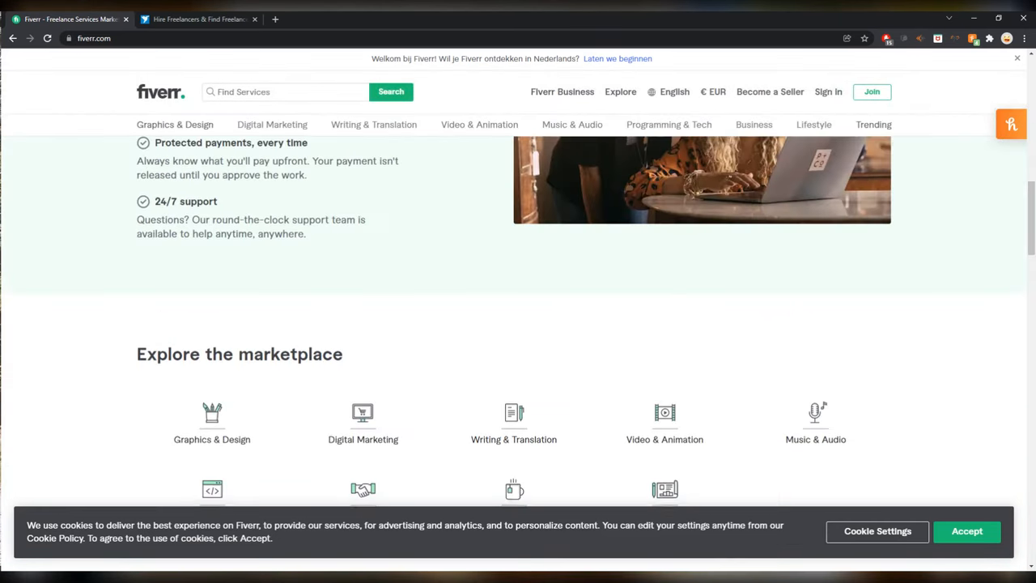
{"action": "scroll", "scroll_direction": "up", "scroll_amount": 3}
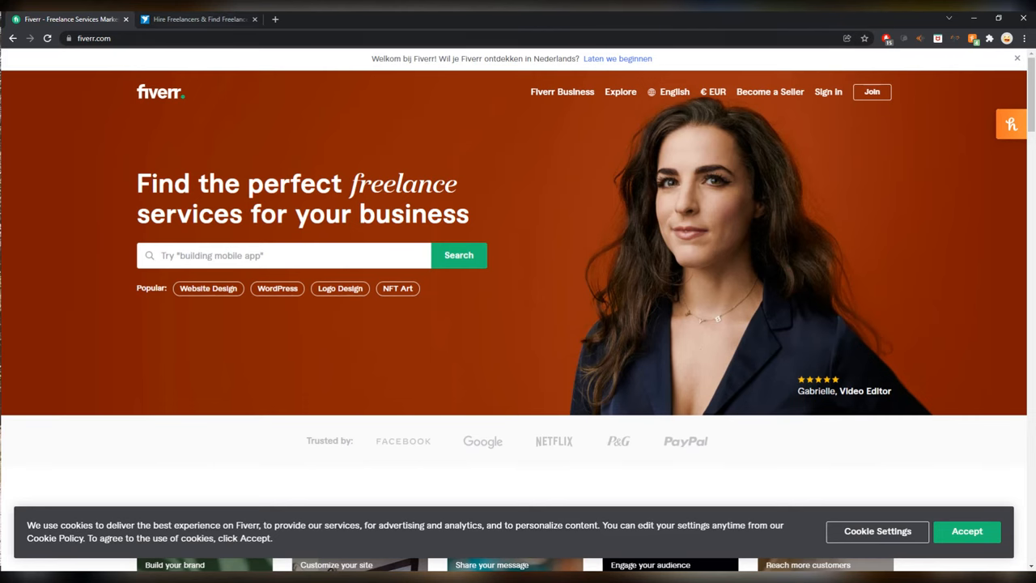
{"action": "left_click", "coordinate": [195, 19]}
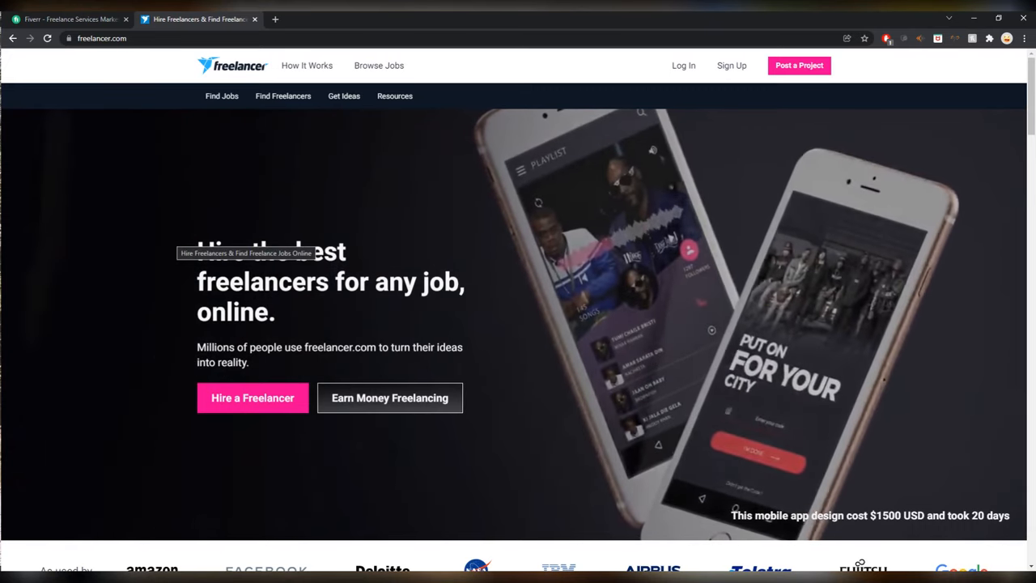
Show Freelancer.com's hire-freelancers homepage with its earn-money options.
{"action": "left_click", "coordinate": [221, 96]}
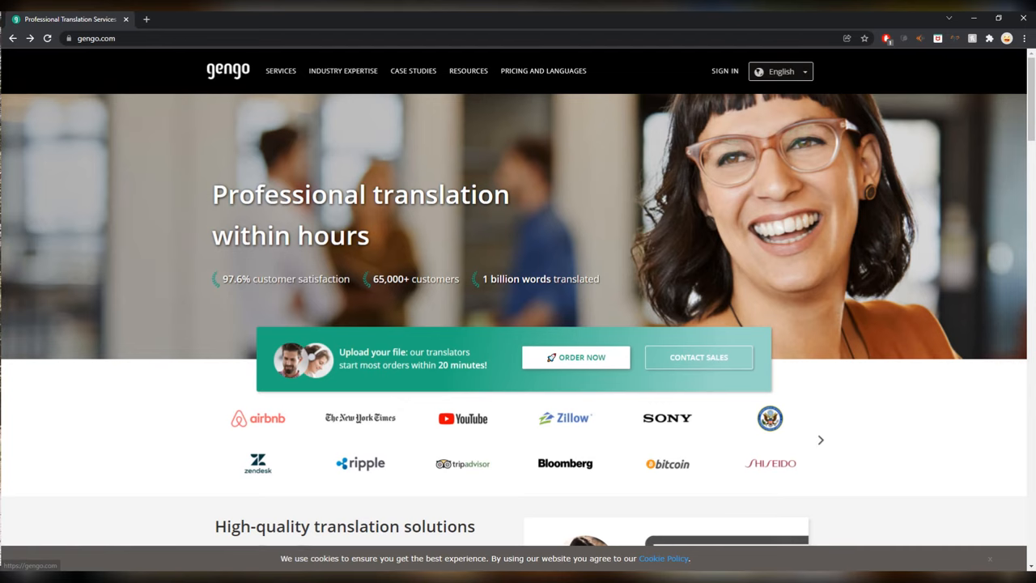
Scroll Gengo's homepage past the per-word pricing plans down to the footer.
{"action": "left_click", "coordinate": [820, 440]}
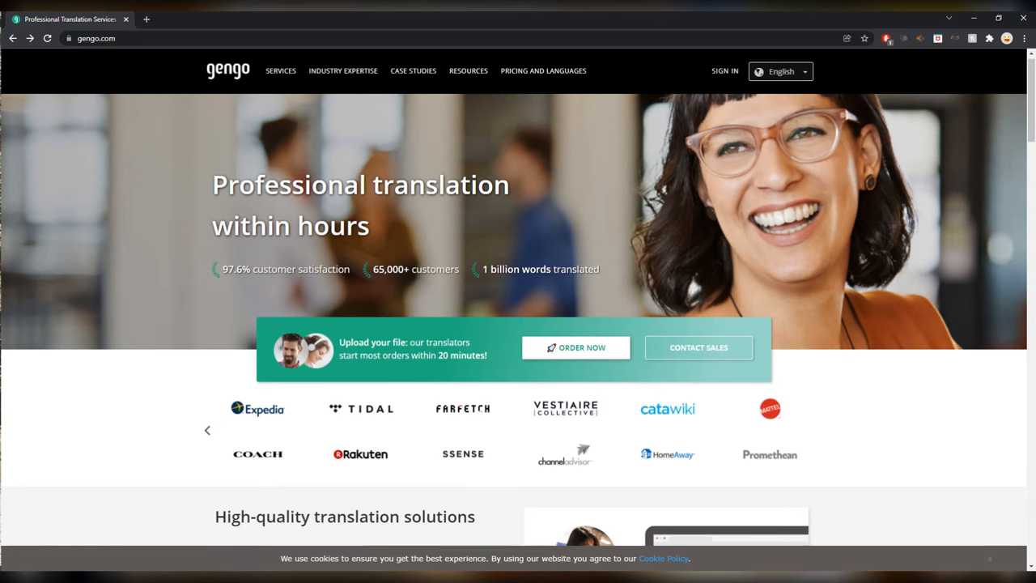
{"action": "scroll", "scroll_direction": "down", "scroll_amount": 3}
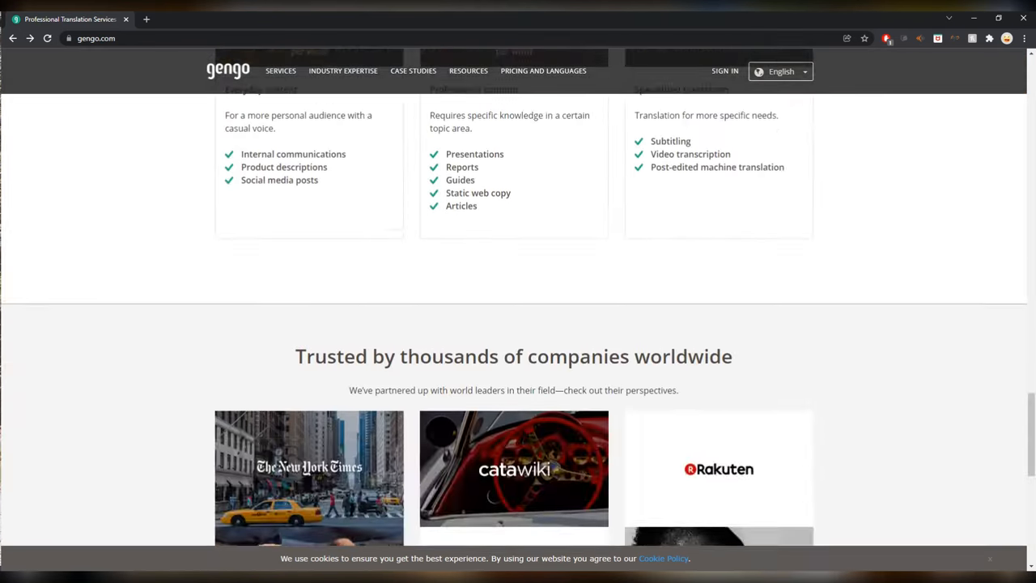
{"action": "scroll", "scroll_direction": "up", "scroll_amount": 3}
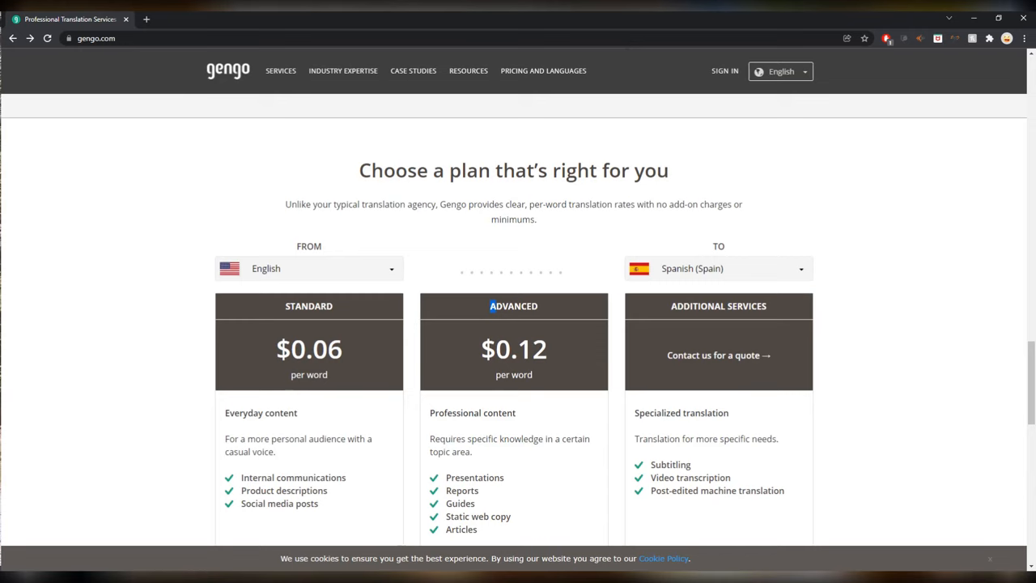
{"action": "scroll", "scroll_direction": "down", "scroll_amount": 3}
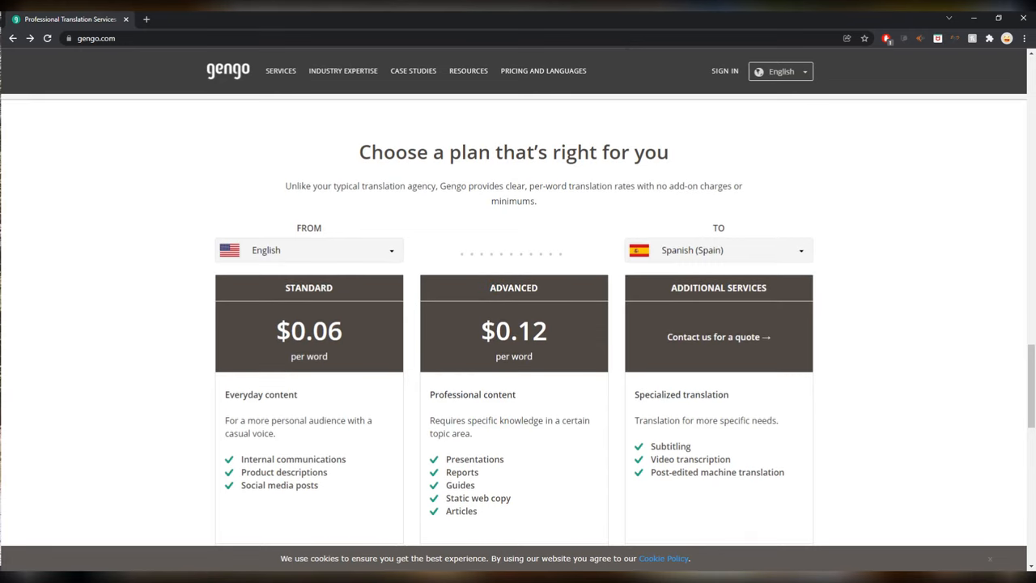
{"action": "scroll", "scroll_direction": "down", "scroll_amount": 3}
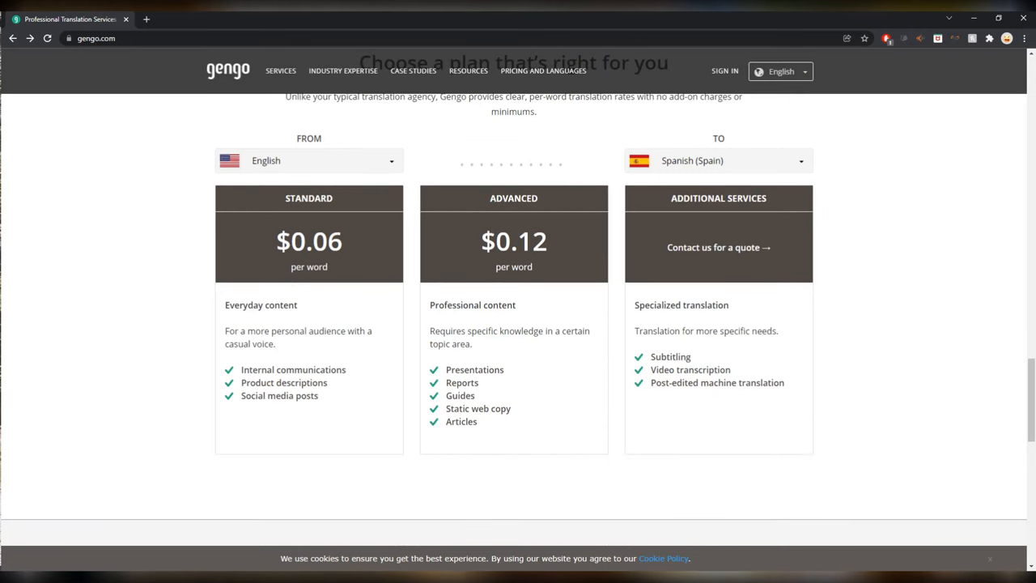
{"action": "double_click", "coordinate": [490, 241]}
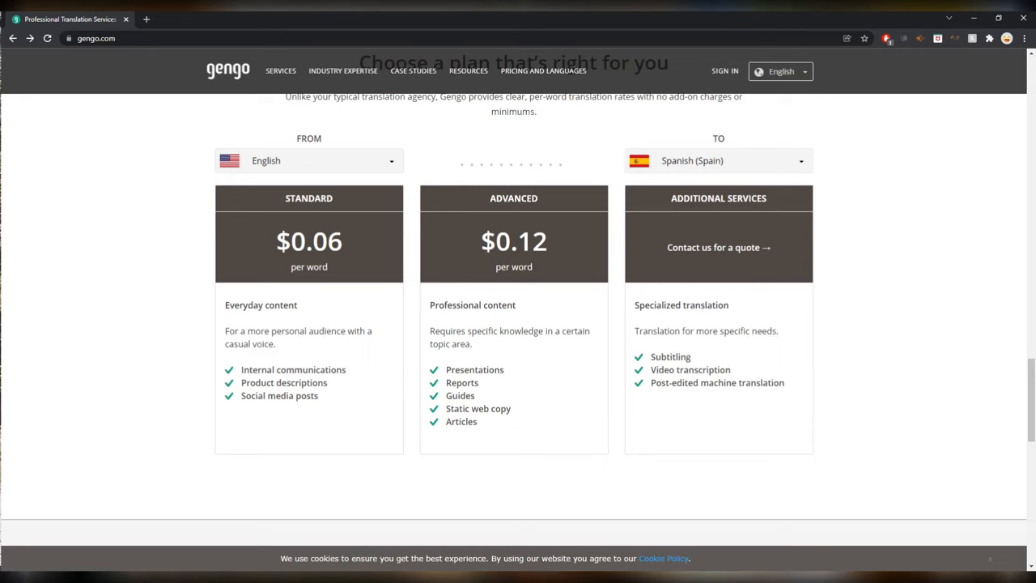
{"action": "scroll", "scroll_direction": "down", "scroll_amount": 3}
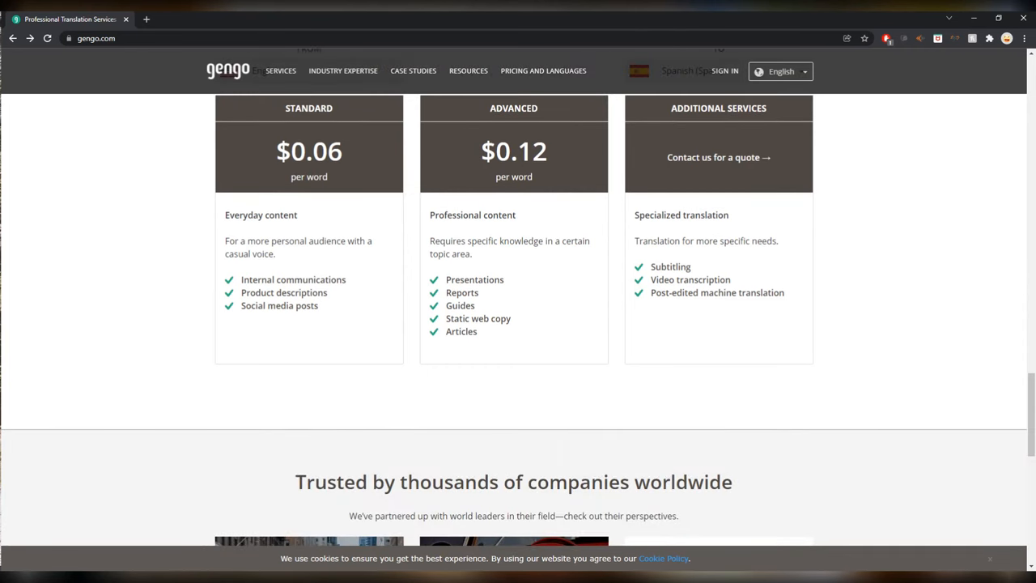
{"action": "scroll", "scroll_direction": "down", "scroll_amount": 3}
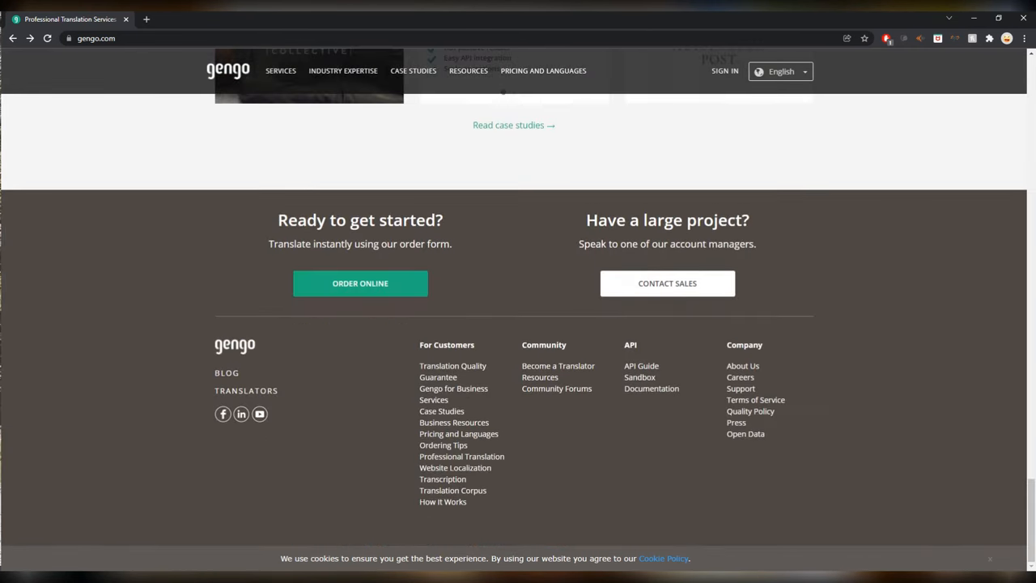
{"action": "mouse_move", "coordinate": [557, 366]}
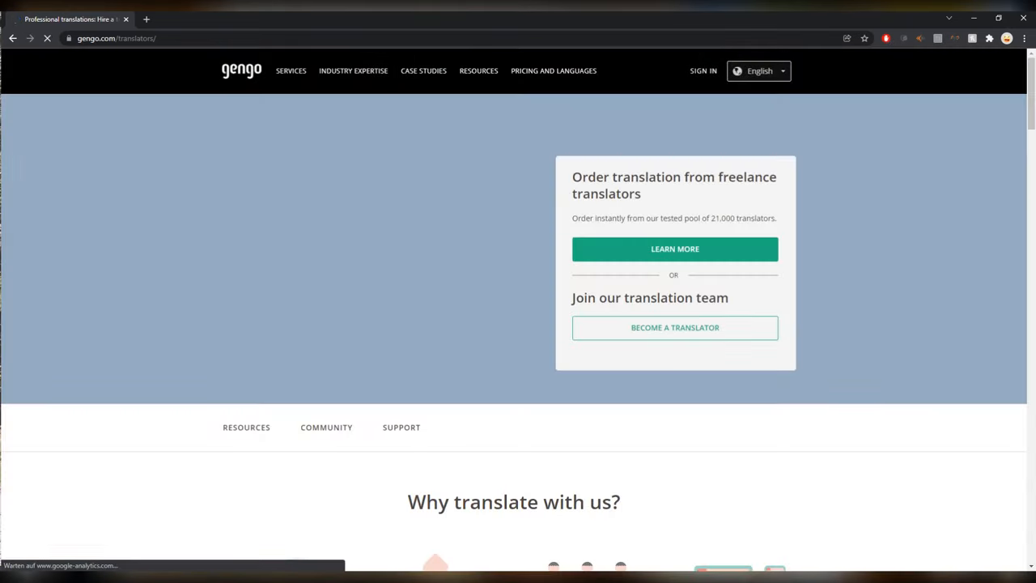
{"action": "mouse_move", "coordinate": [675, 328]}
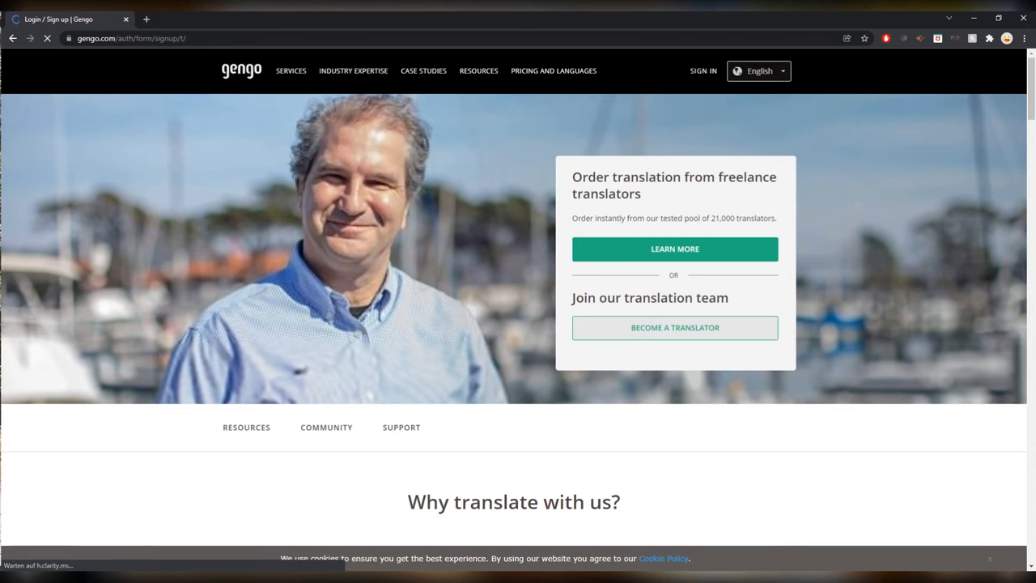
Load the Become a Translator sign-up form from gengo.com/translators.
{"action": "left_click", "coordinate": [675, 328]}
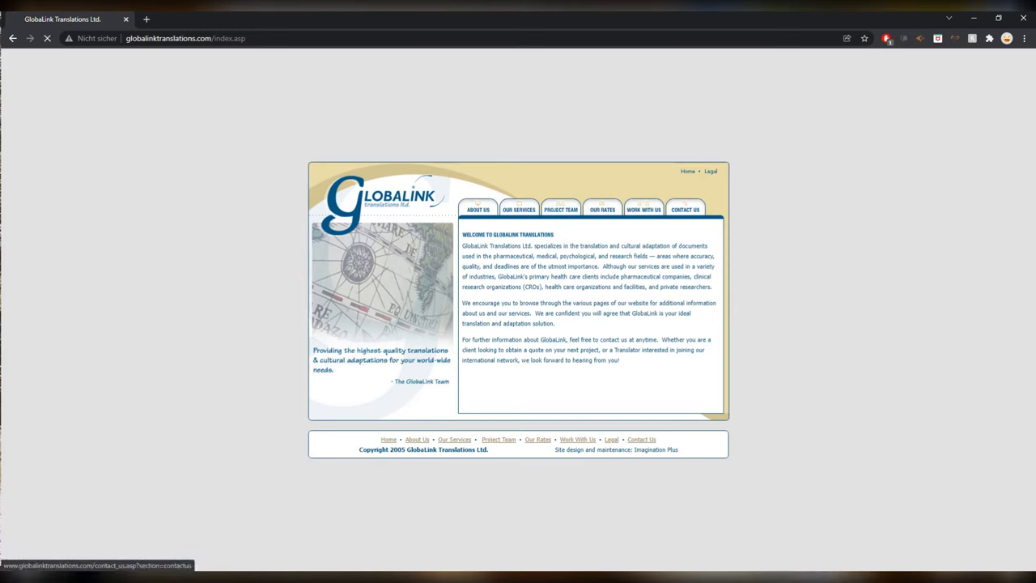
Show GlobaLink's Work With Us page for translators and translation reviewers.
{"action": "left_click", "coordinate": [643, 208]}
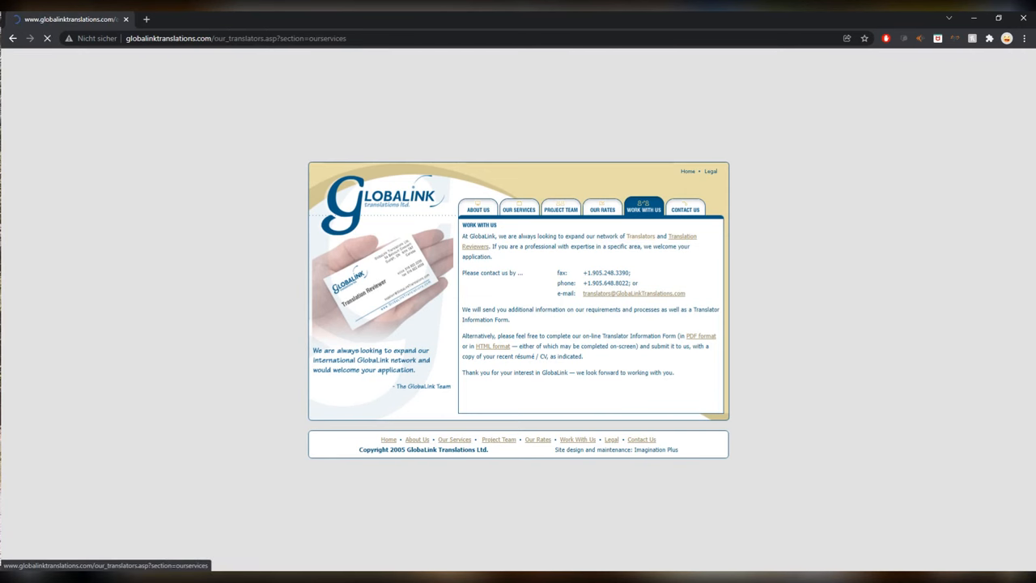
{"action": "left_click", "coordinate": [520, 208]}
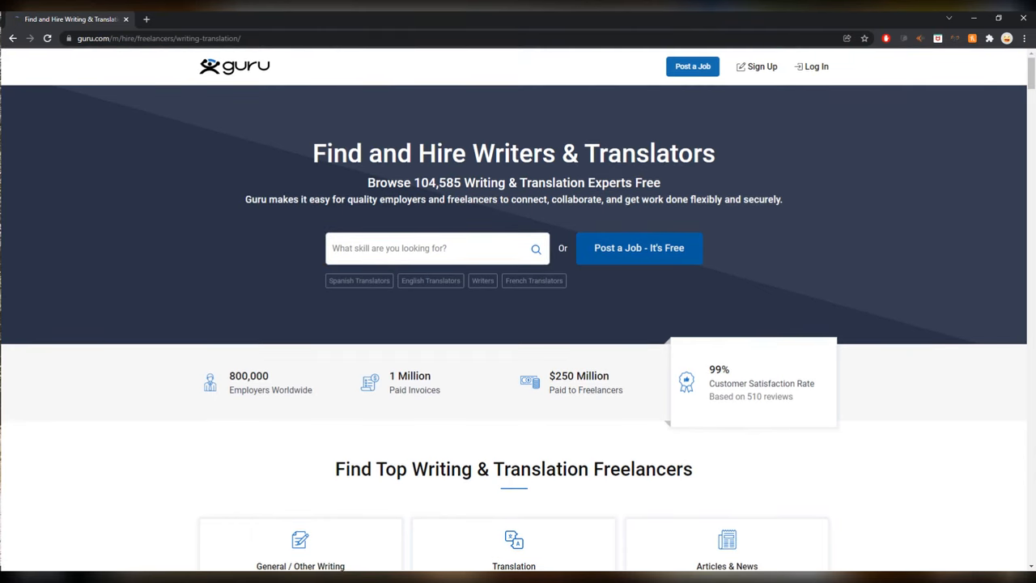
Scroll Guru's writing and translation page through freelancer categories and top service listings.
{"action": "scroll", "scroll_direction": "down", "scroll_amount": 3}
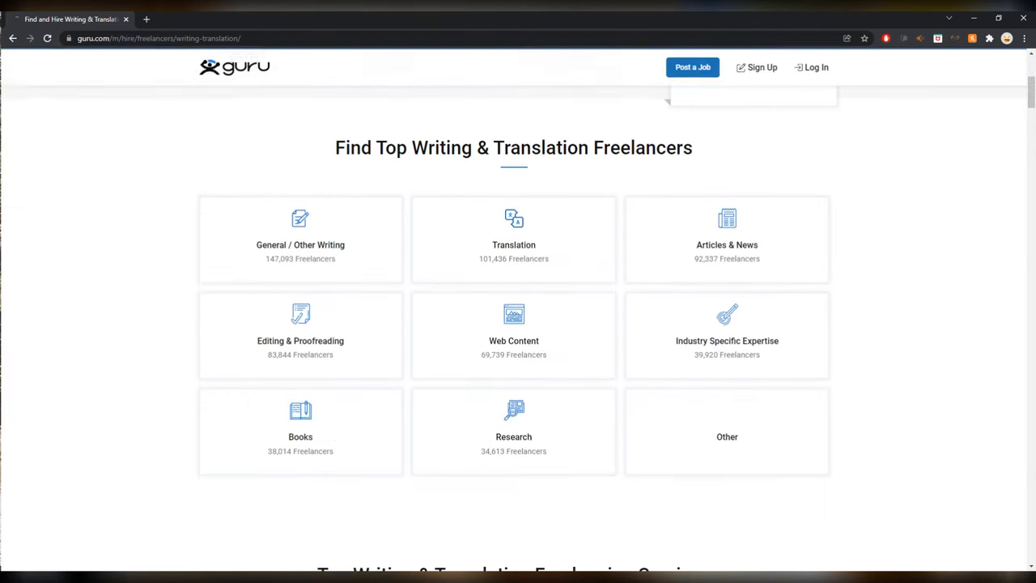
{"action": "mouse_move", "coordinate": [513, 245]}
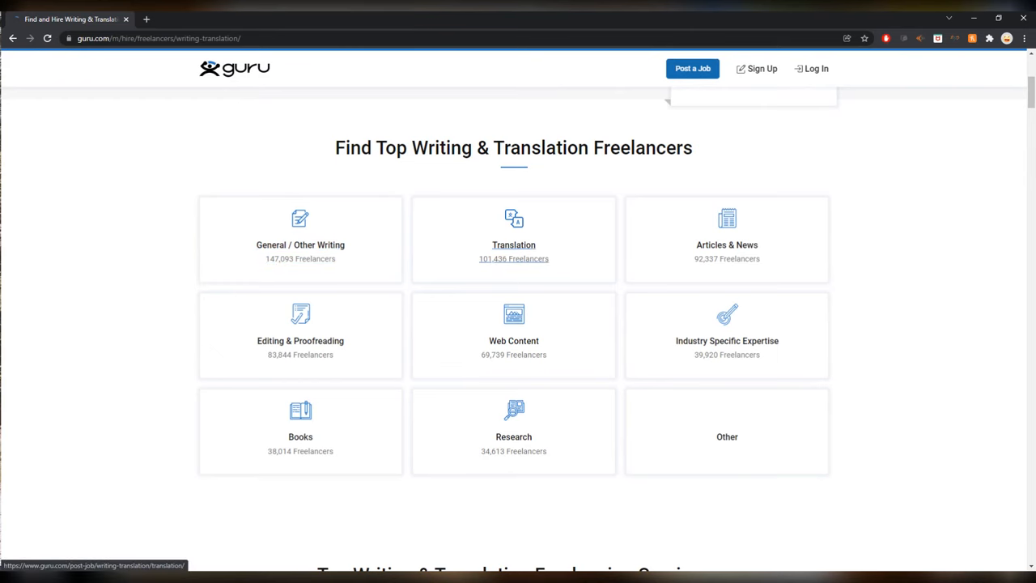
{"action": "scroll", "scroll_direction": "down", "scroll_amount": 3}
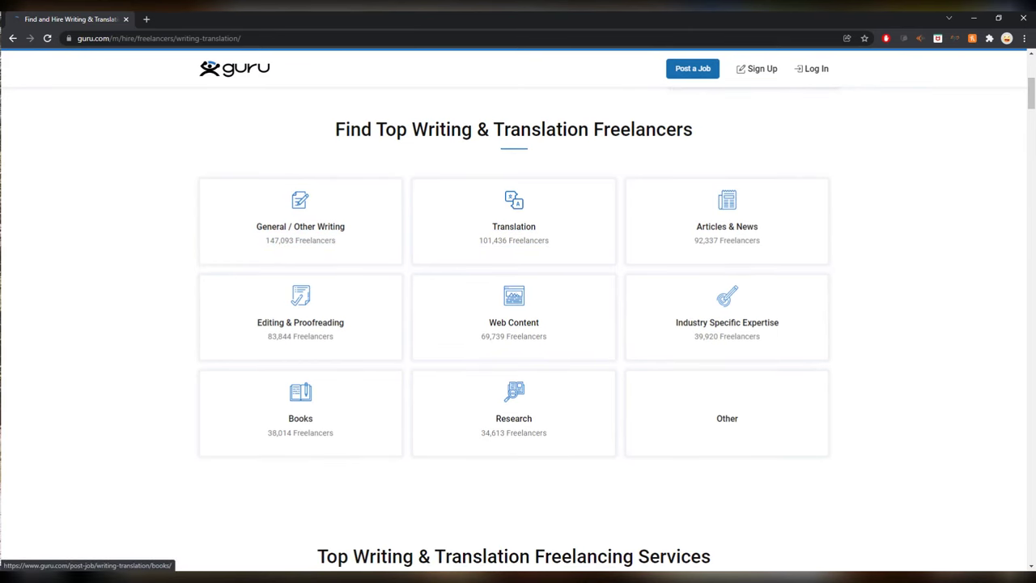
{"action": "scroll", "scroll_direction": "down", "scroll_amount": 3}
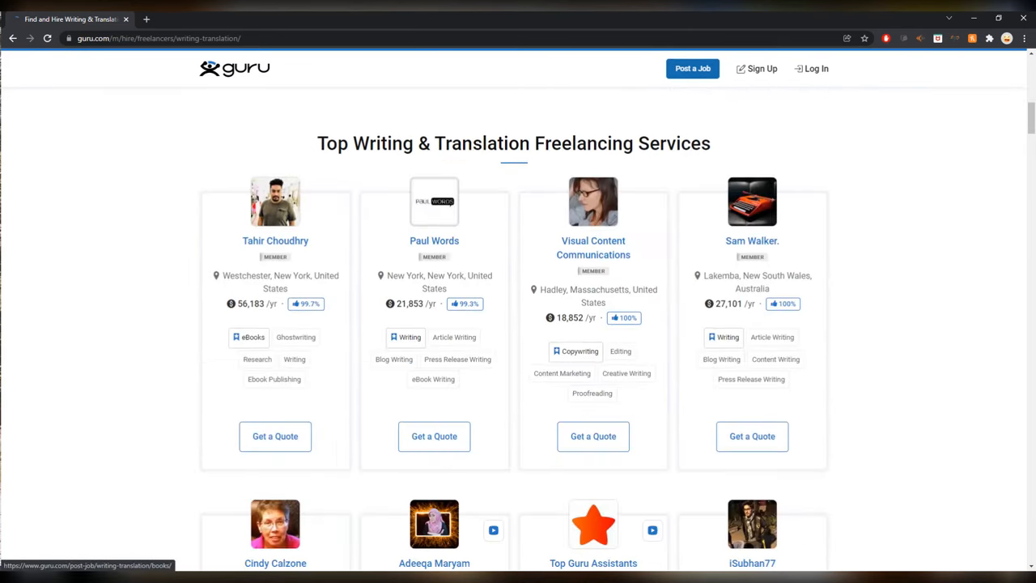
{"action": "scroll", "scroll_direction": "down", "scroll_amount": 3}
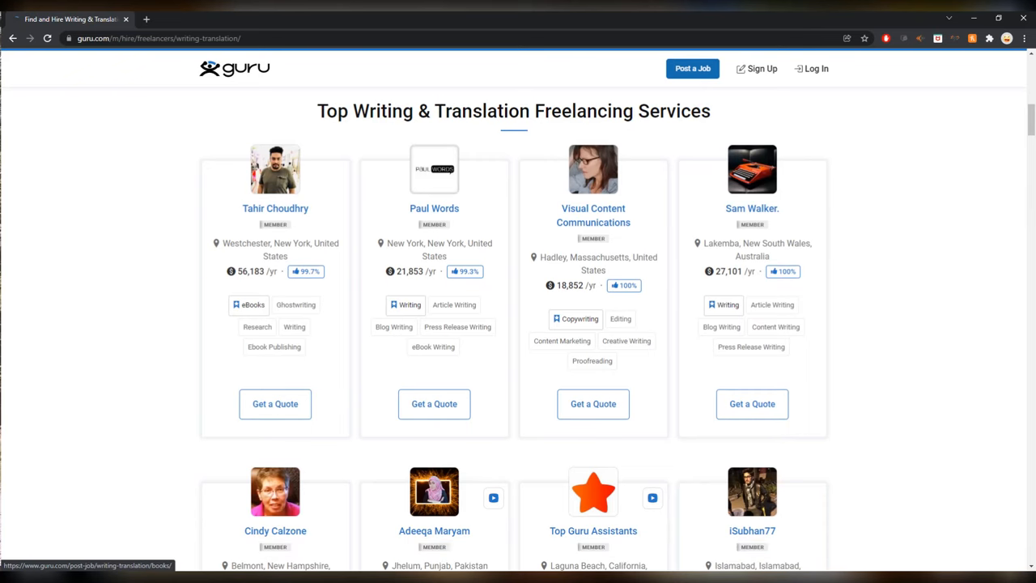
{"action": "scroll", "scroll_direction": "down", "scroll_amount": 3}
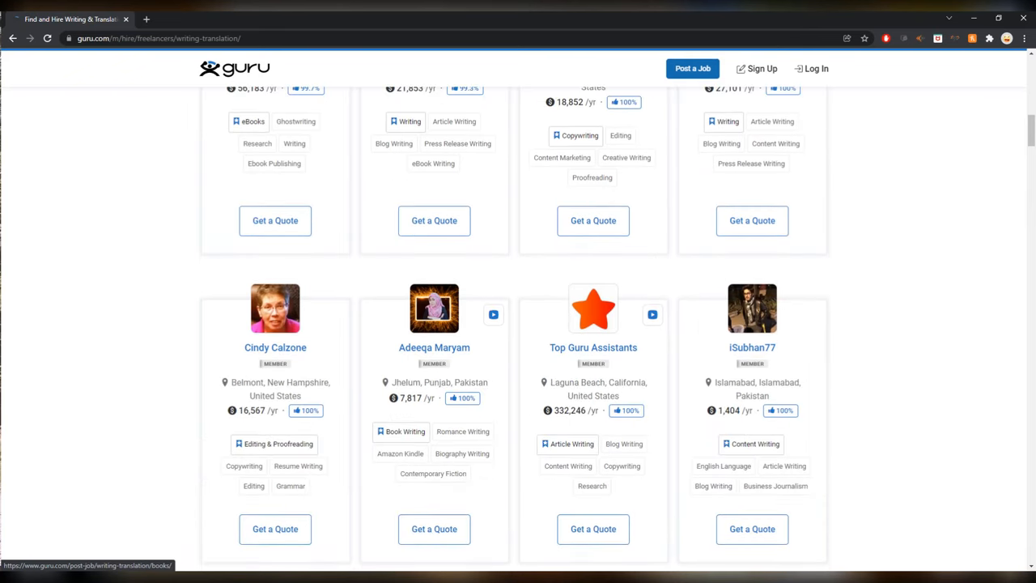
{"action": "mouse_move", "coordinate": [592, 348]}
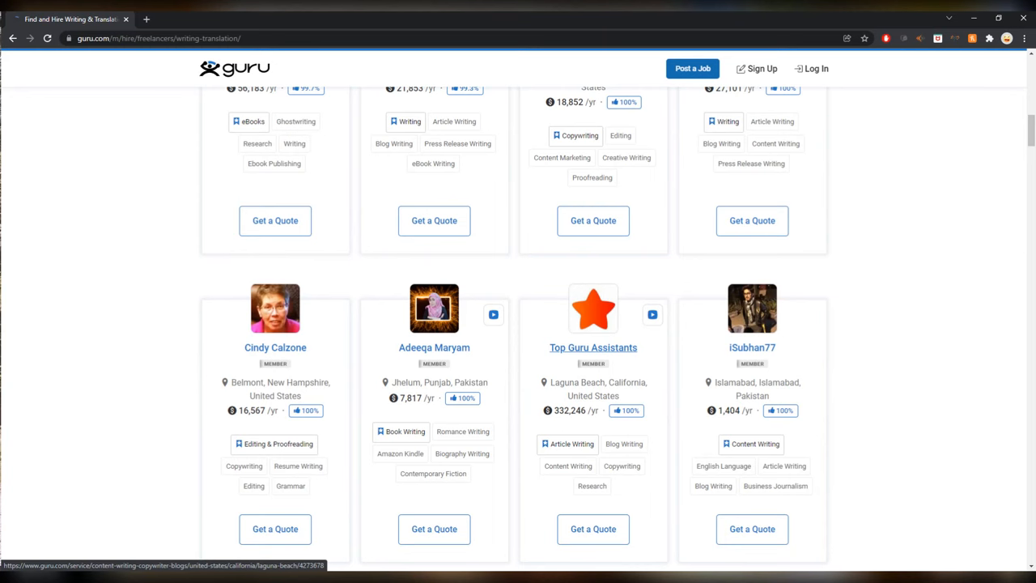
{"action": "scroll", "scroll_direction": "up", "scroll_amount": 3}
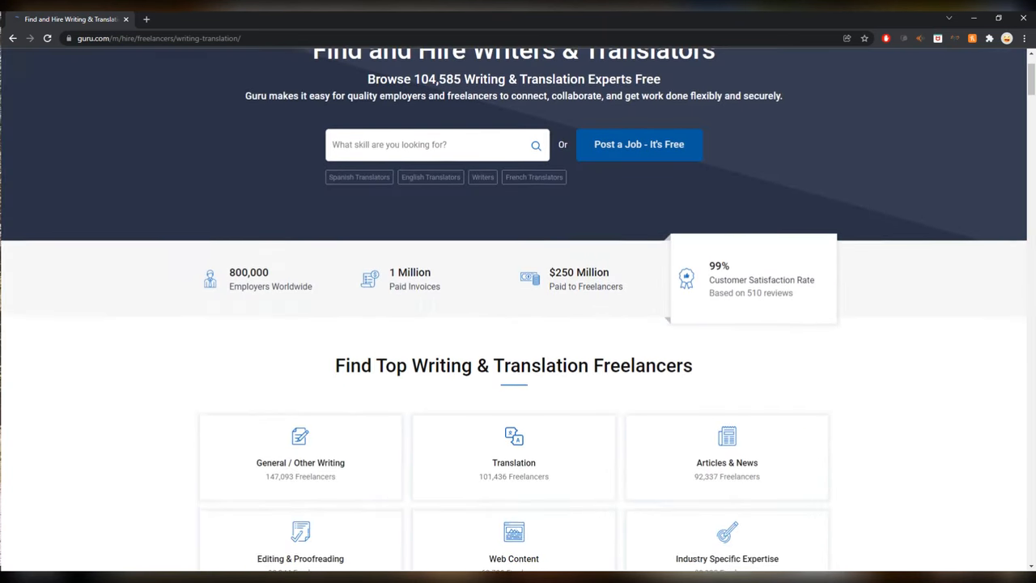
{"action": "scroll", "scroll_direction": "up", "scroll_amount": 3}
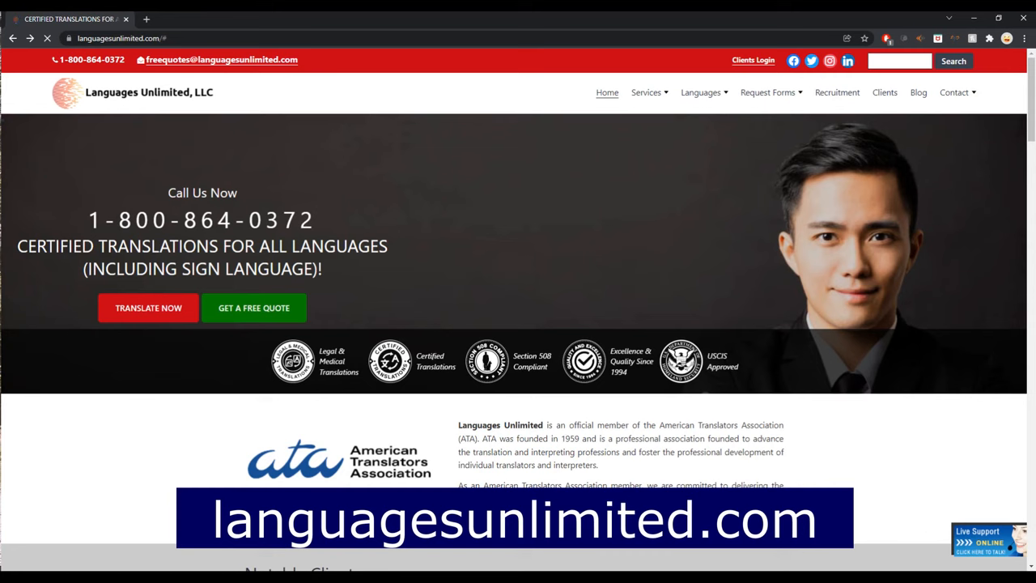
Scroll past Languages Unlimited's clients and services, then open the Recruitment linguist application form.
{"action": "scroll", "scroll_direction": "down", "scroll_amount": 3}
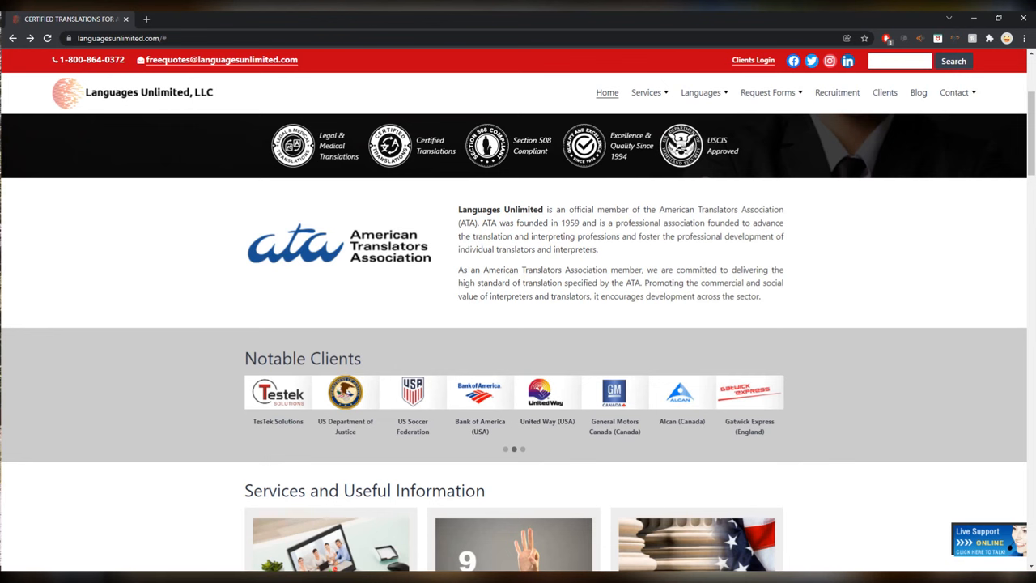
{"action": "scroll", "scroll_direction": "down", "scroll_amount": 3}
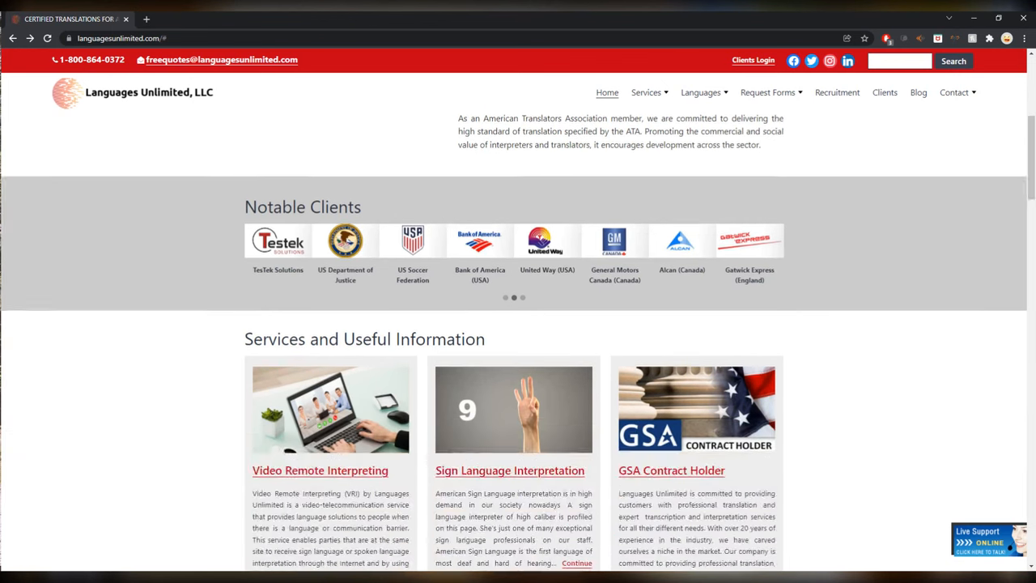
{"action": "scroll", "scroll_direction": "down", "scroll_amount": 3}
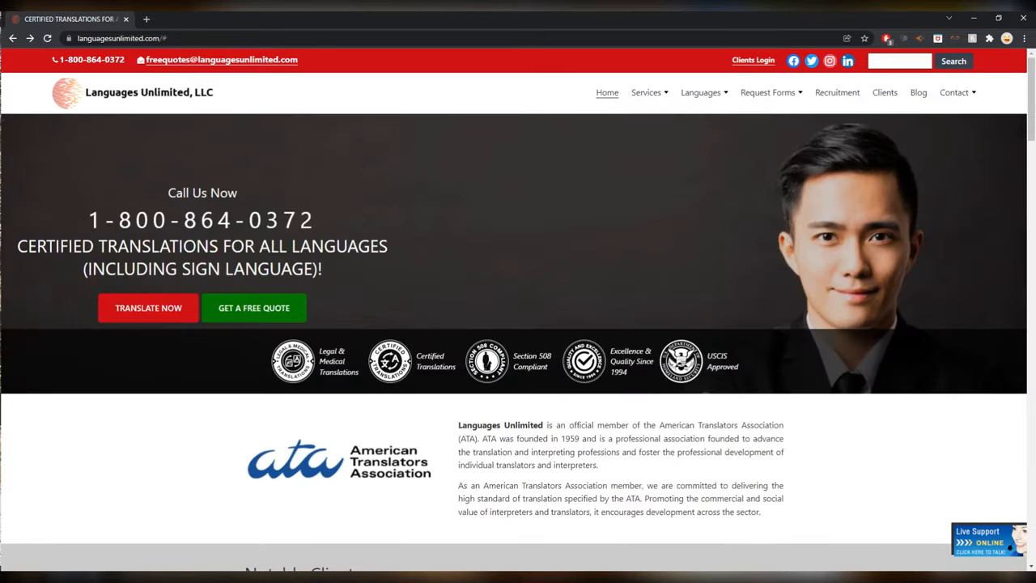
{"action": "left_click", "coordinate": [837, 92]}
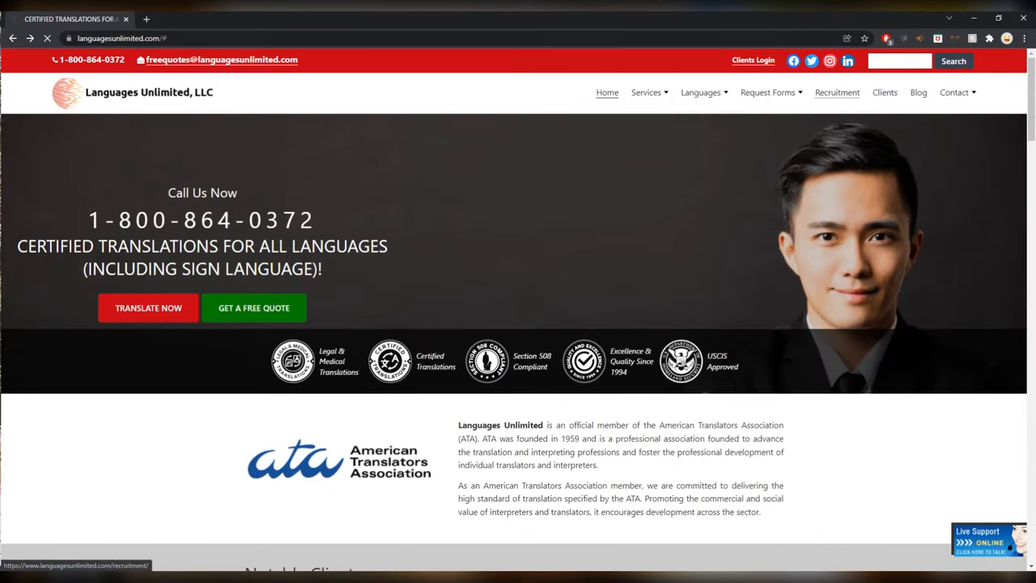
{"action": "left_click", "coordinate": [837, 91]}
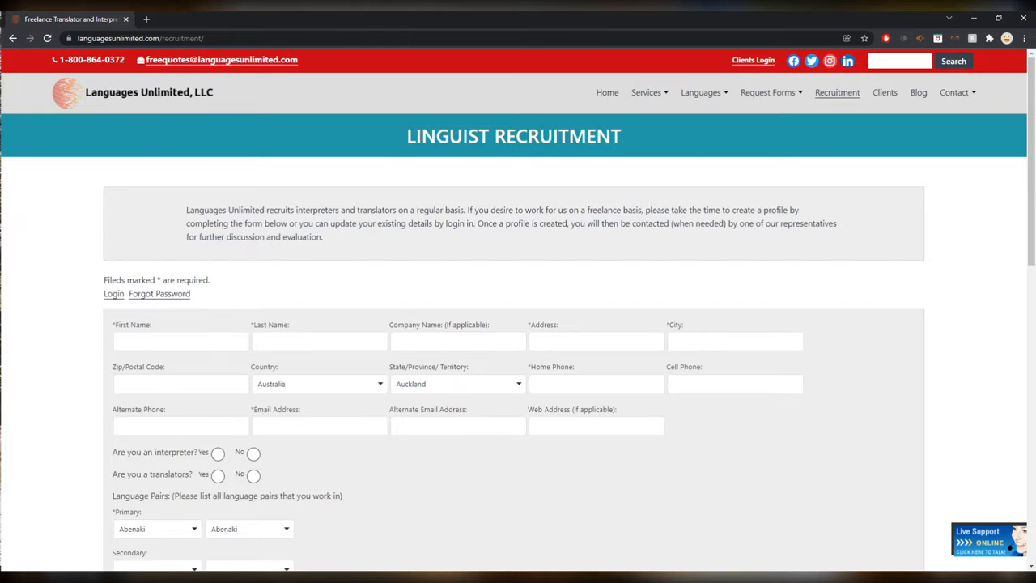
{"action": "scroll", "scroll_direction": "down", "scroll_amount": 3}
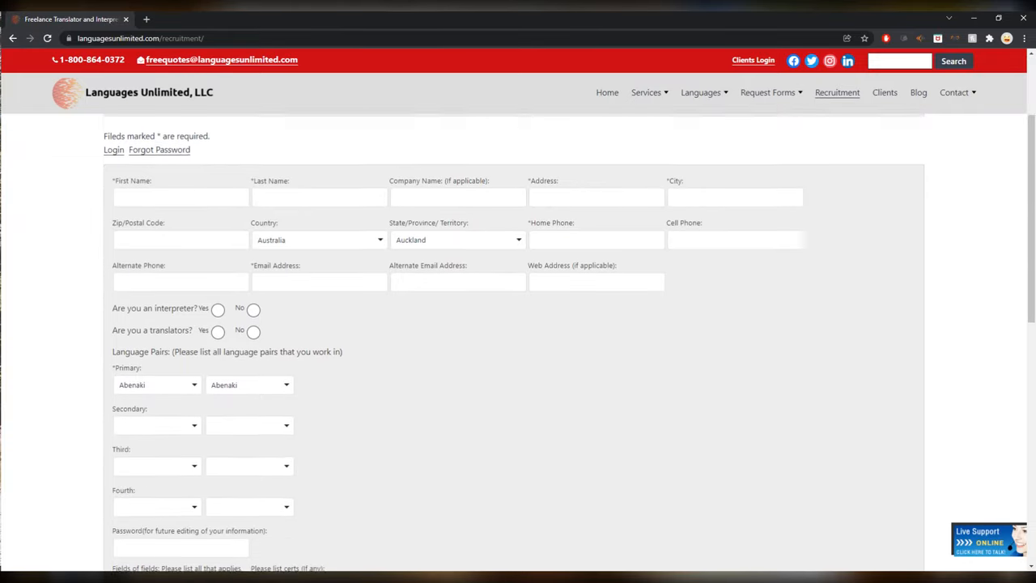
{"action": "scroll", "scroll_direction": "down", "scroll_amount": 3}
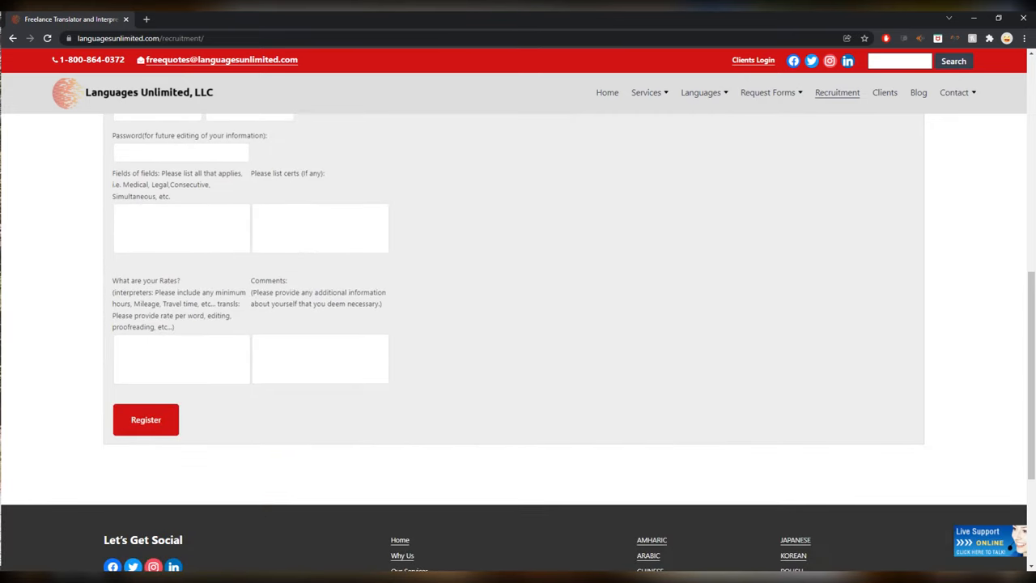
{"action": "scroll", "scroll_direction": "up", "scroll_amount": 3}
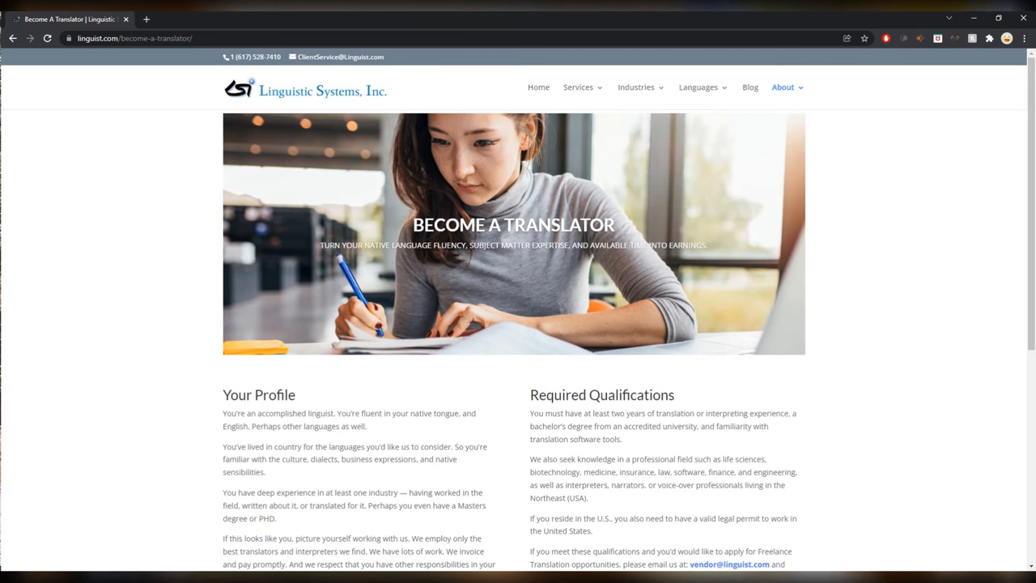
Scroll the Linguistic Systems Become A Translator page through its profile, qualifications and footer.
{"action": "scroll", "scroll_direction": "down", "scroll_amount": 3}
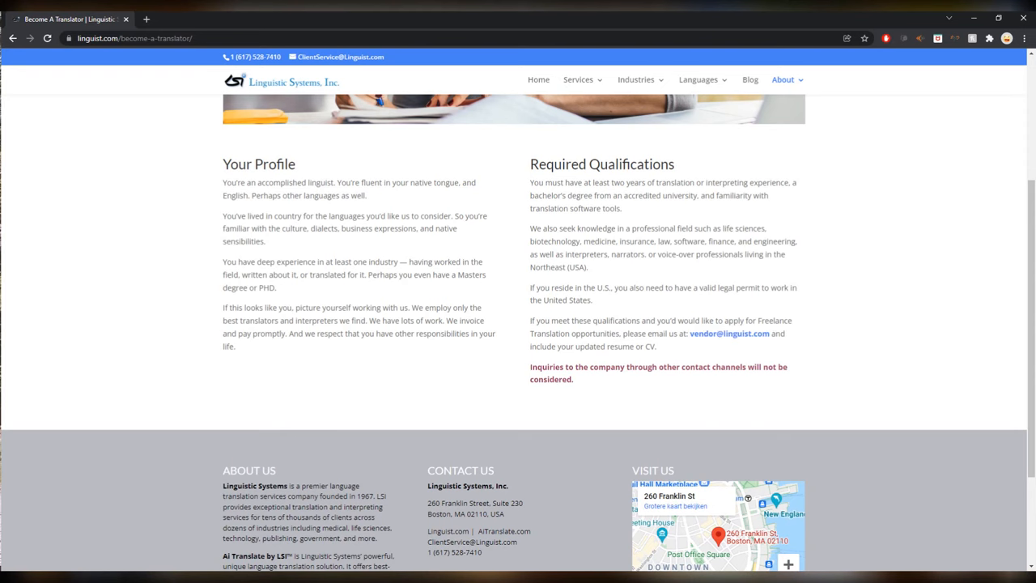
{"action": "scroll", "scroll_direction": "down", "scroll_amount": 3}
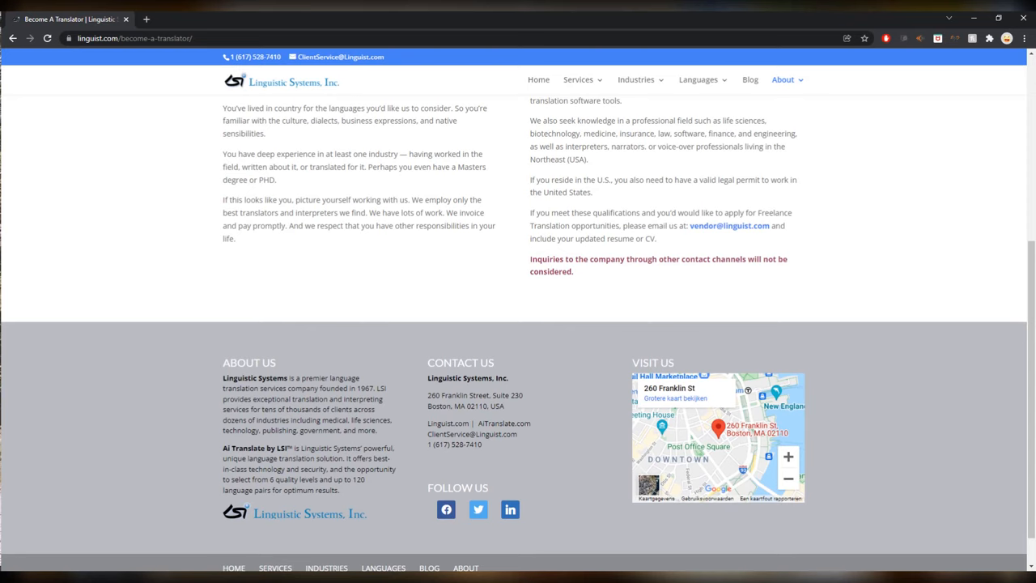
{"action": "left_click_drag", "start_coordinate": [621, 212], "coordinate": [657, 238]}
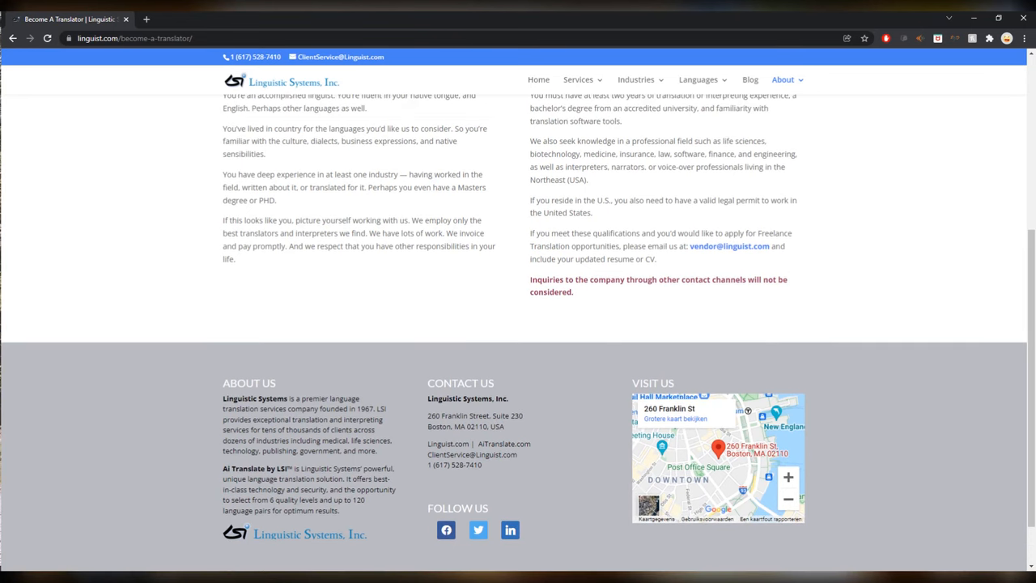
{"action": "scroll", "scroll_direction": "up", "scroll_amount": 3}
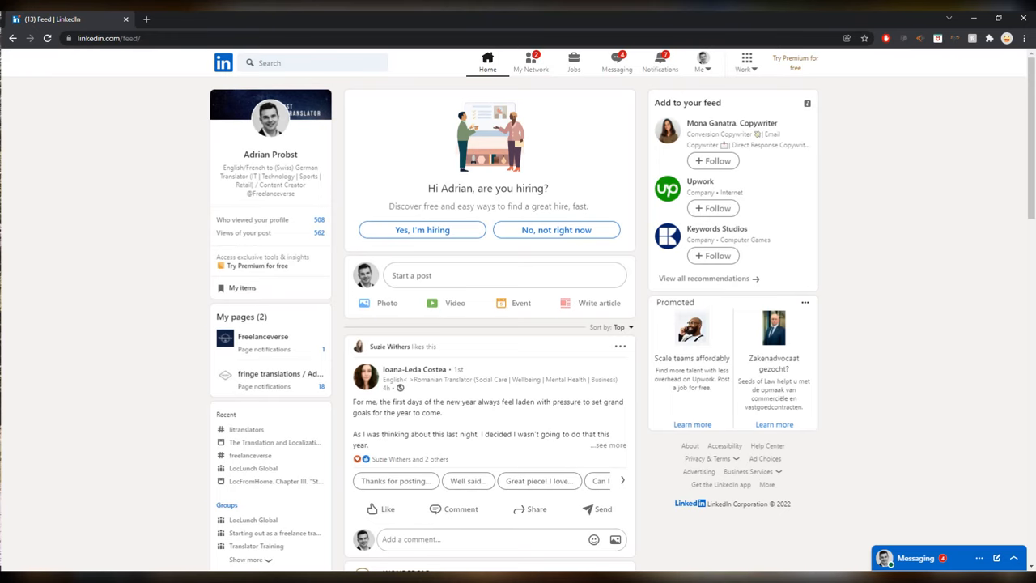
Search LinkedIn for 'freelance translator' and filter the results to Jobs.
{"action": "type", "text": "freelance translator"}
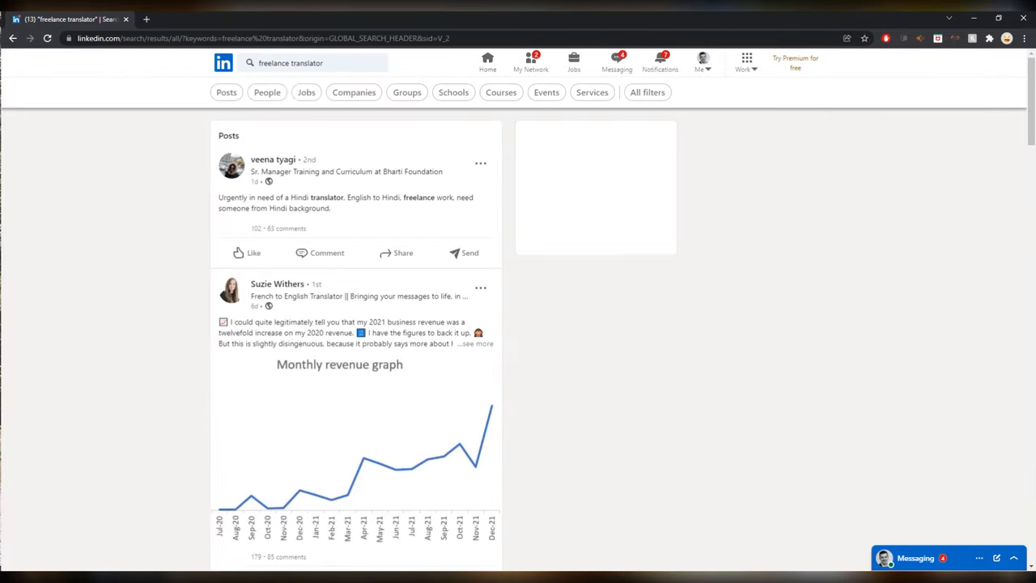
{"action": "left_click", "coordinate": [306, 92]}
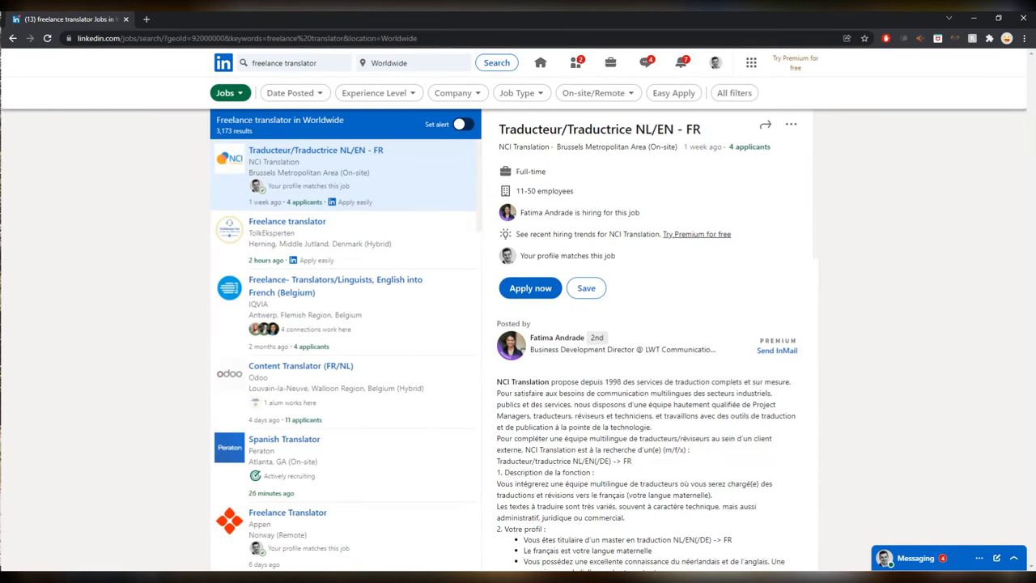
Scroll the freelance translator job results and open the Freelance Translator / Reviewer posting.
{"action": "scroll", "scroll_direction": "down", "scroll_amount": 3}
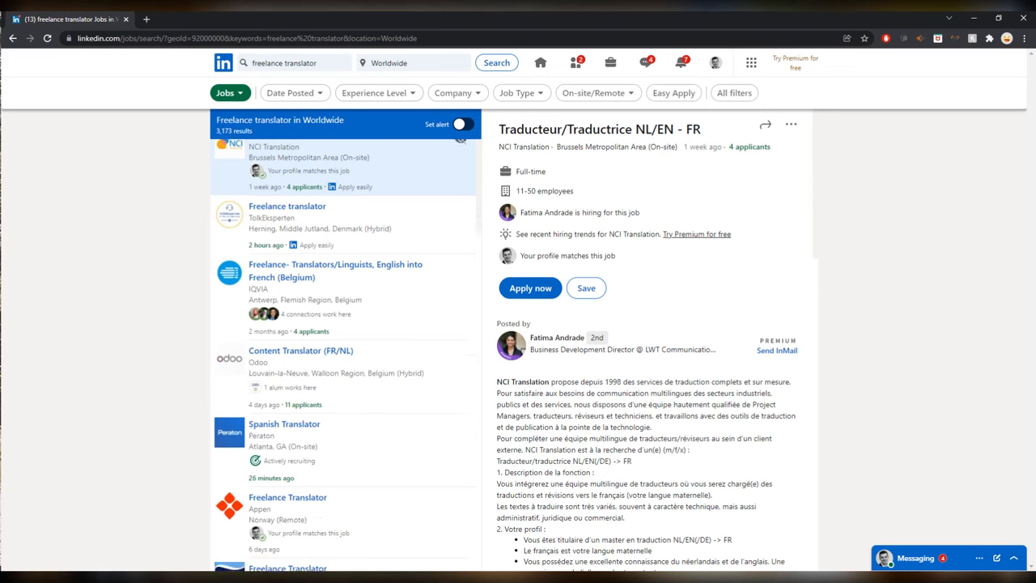
{"action": "scroll", "scroll_direction": "down", "scroll_amount": 3}
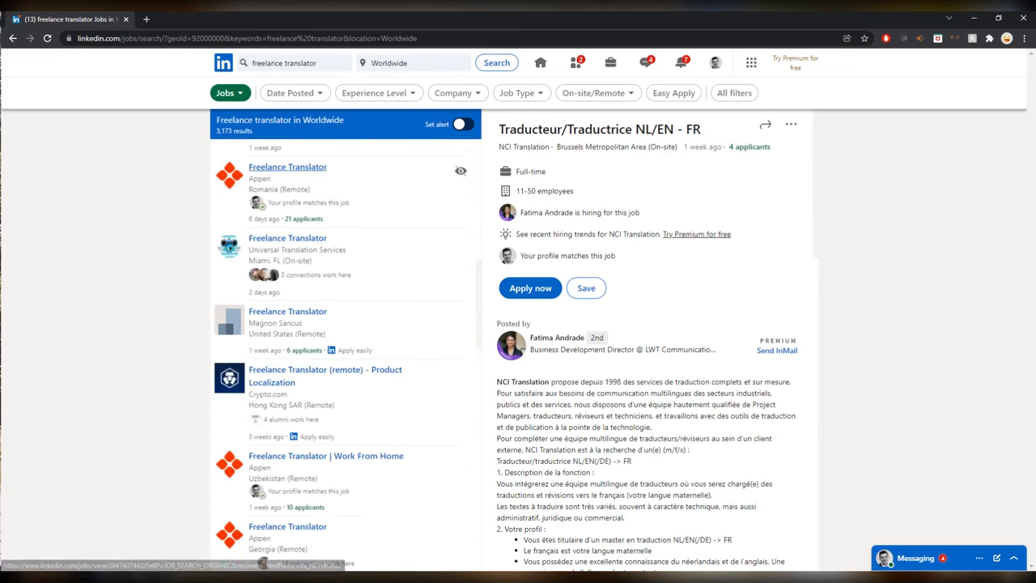
{"action": "scroll", "scroll_direction": "down", "scroll_amount": 3}
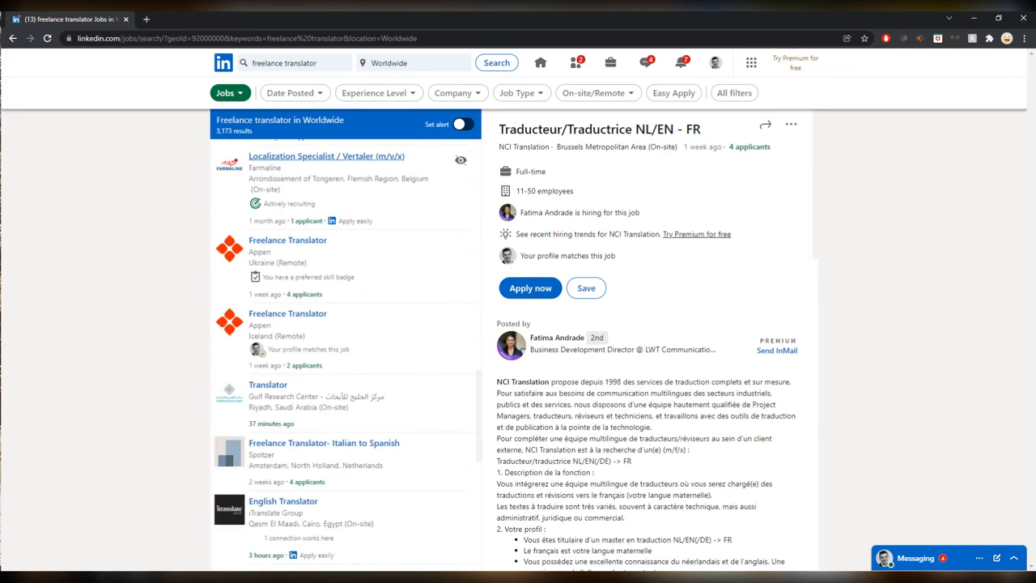
{"action": "scroll", "scroll_direction": "down", "scroll_amount": 3}
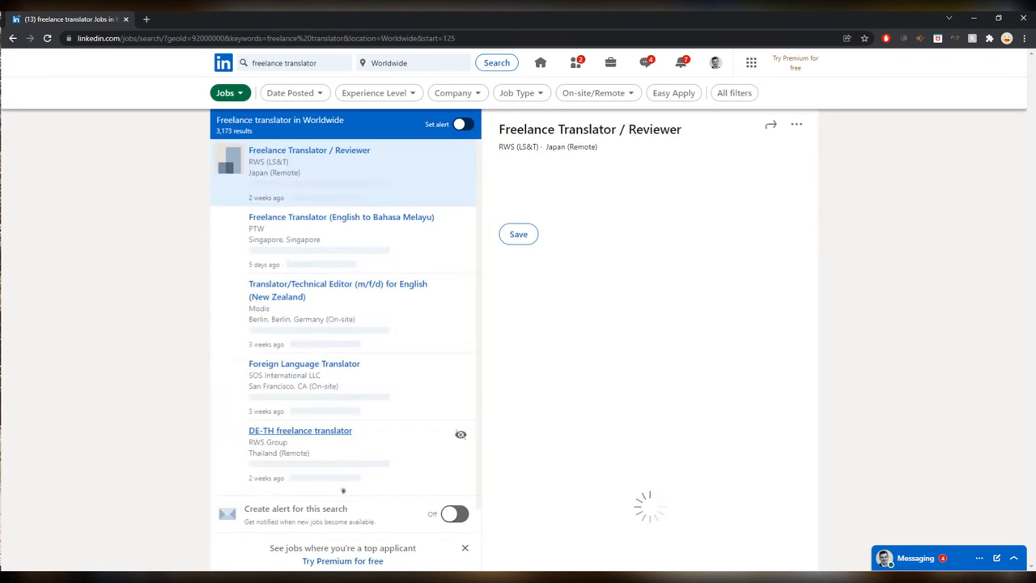
{"action": "left_click", "coordinate": [310, 149]}
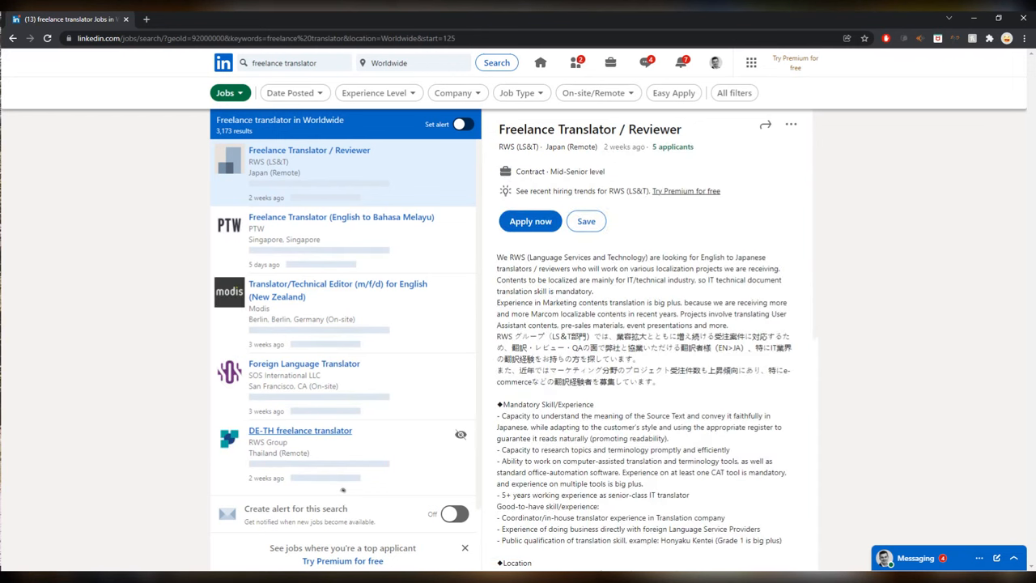
{"action": "scroll", "scroll_direction": "down", "scroll_amount": 3}
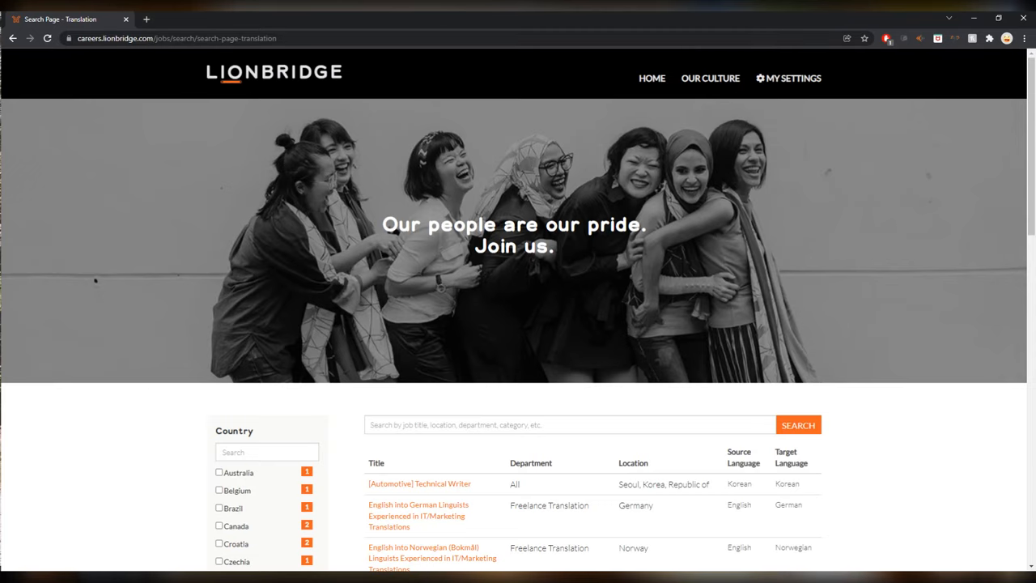
{"action": "scroll", "scroll_direction": "down", "scroll_amount": 3}
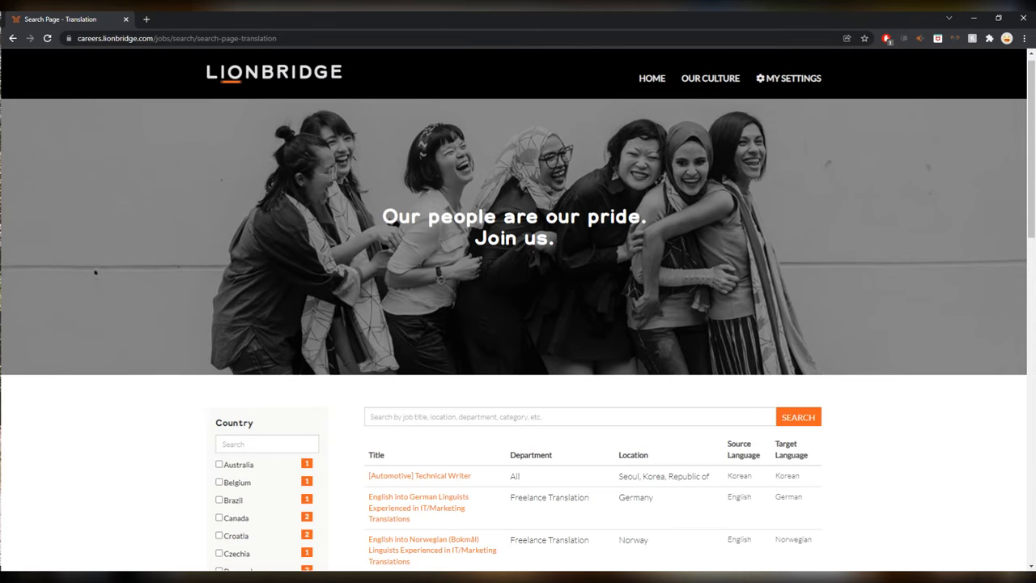
{"action": "scroll", "scroll_direction": "down", "scroll_amount": 3}
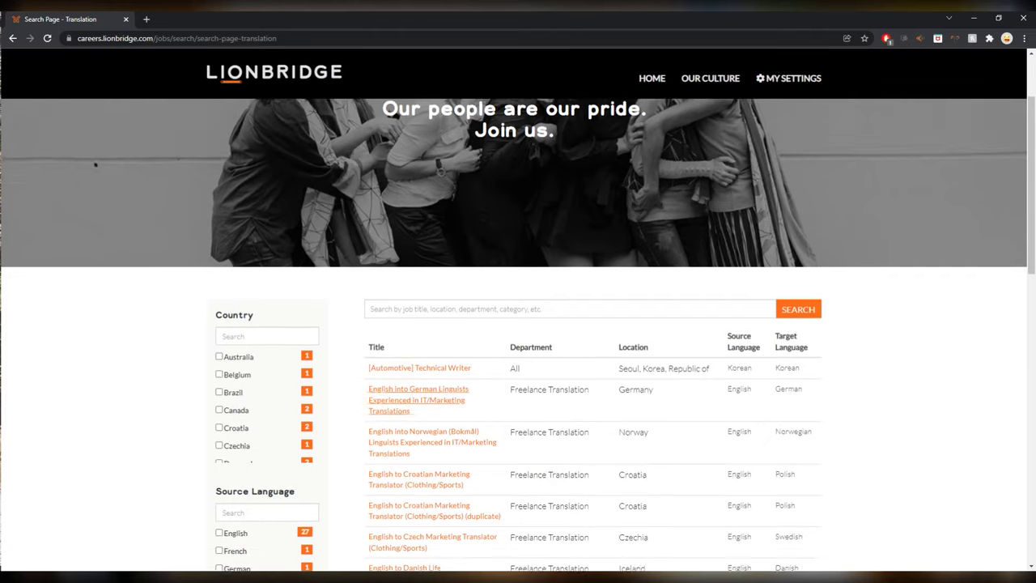
{"action": "scroll", "scroll_direction": "down", "scroll_amount": 3}
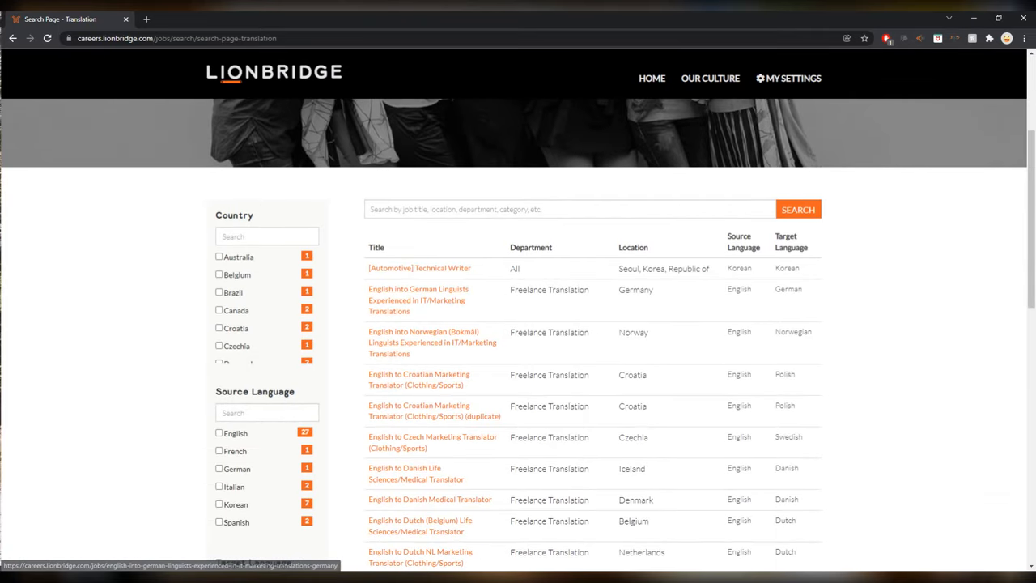
{"action": "scroll", "scroll_direction": "down", "scroll_amount": 3}
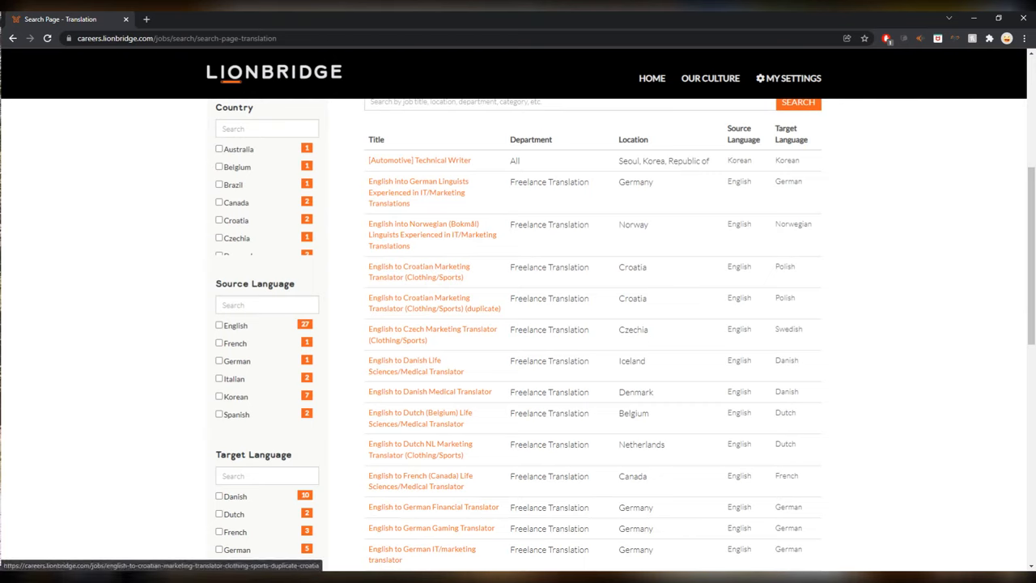
{"action": "scroll", "scroll_direction": "down", "scroll_amount": 3}
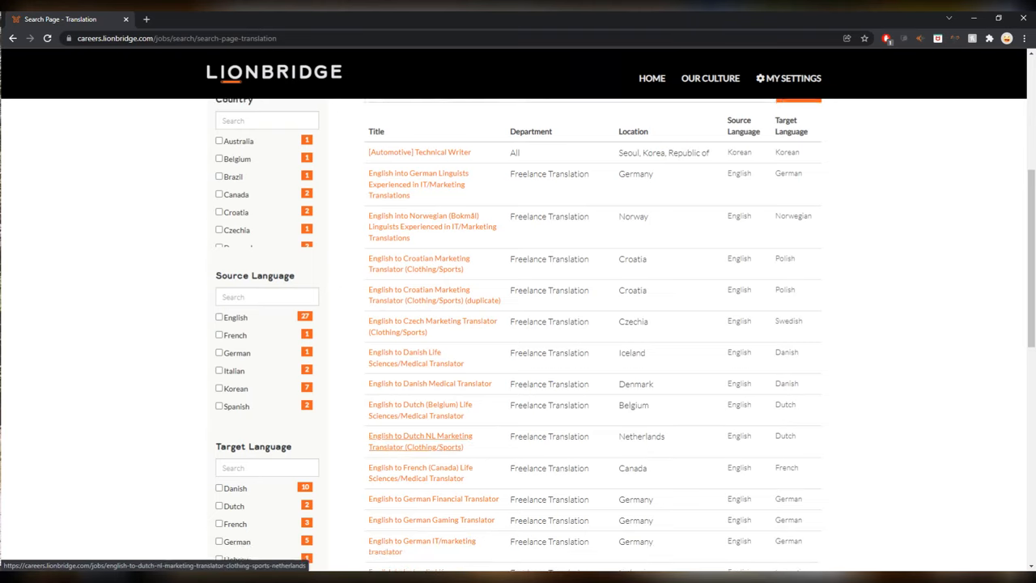
{"action": "scroll", "scroll_direction": "down", "scroll_amount": 3}
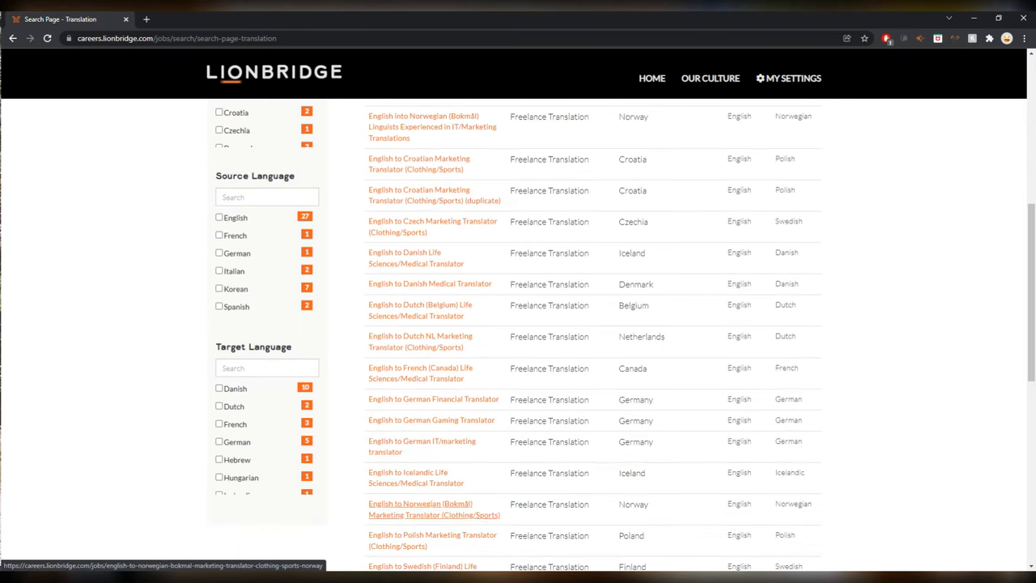
{"action": "scroll", "scroll_direction": "down", "scroll_amount": 3}
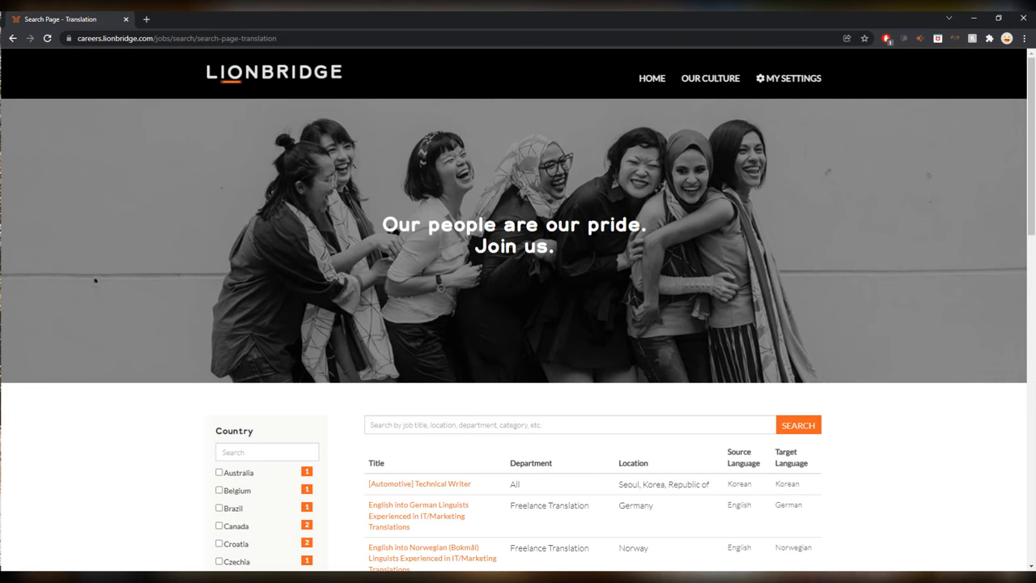
{"action": "scroll", "scroll_direction": "down", "scroll_amount": 3}
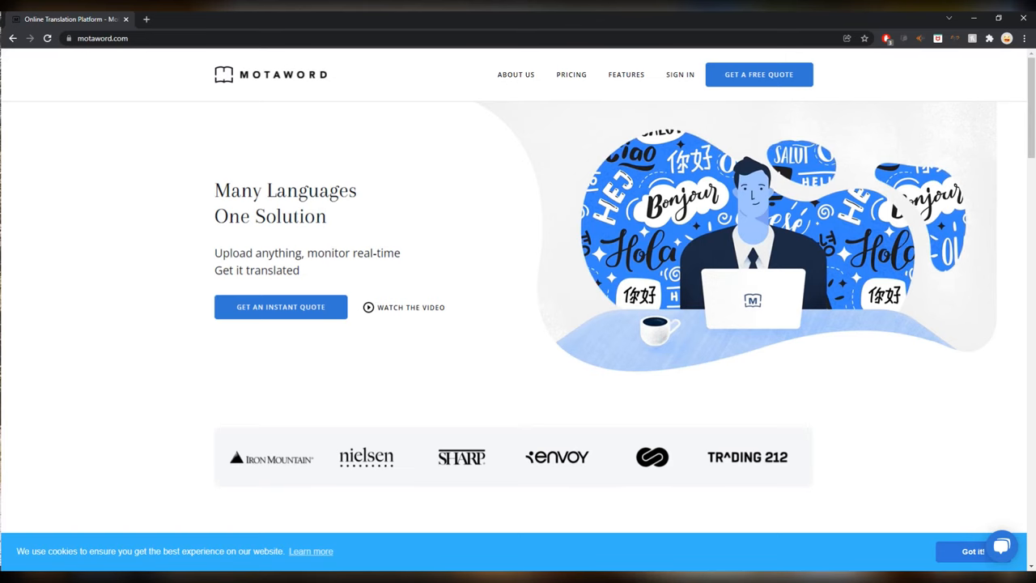
Scroll the MotaWord translators page down to its become-a-translator section.
{"action": "scroll", "scroll_direction": "down", "scroll_amount": 3}
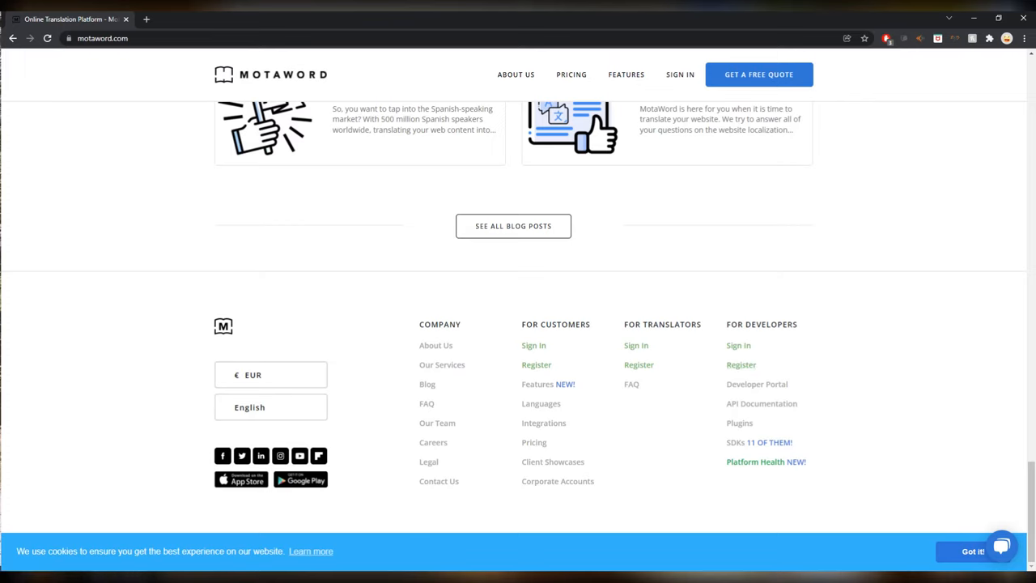
{"action": "mouse_move", "coordinate": [639, 364]}
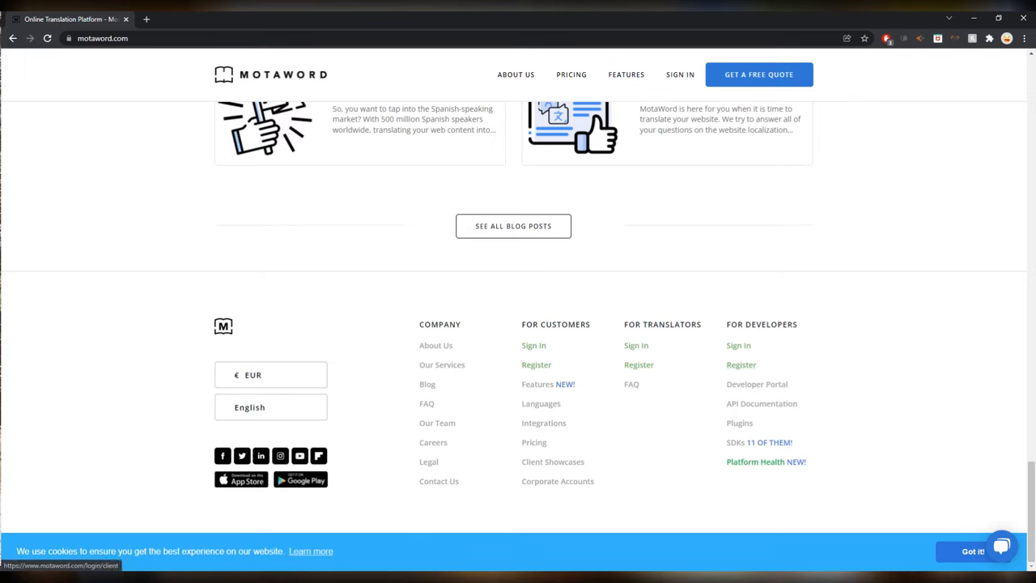
{"action": "mouse_move", "coordinate": [541, 403]}
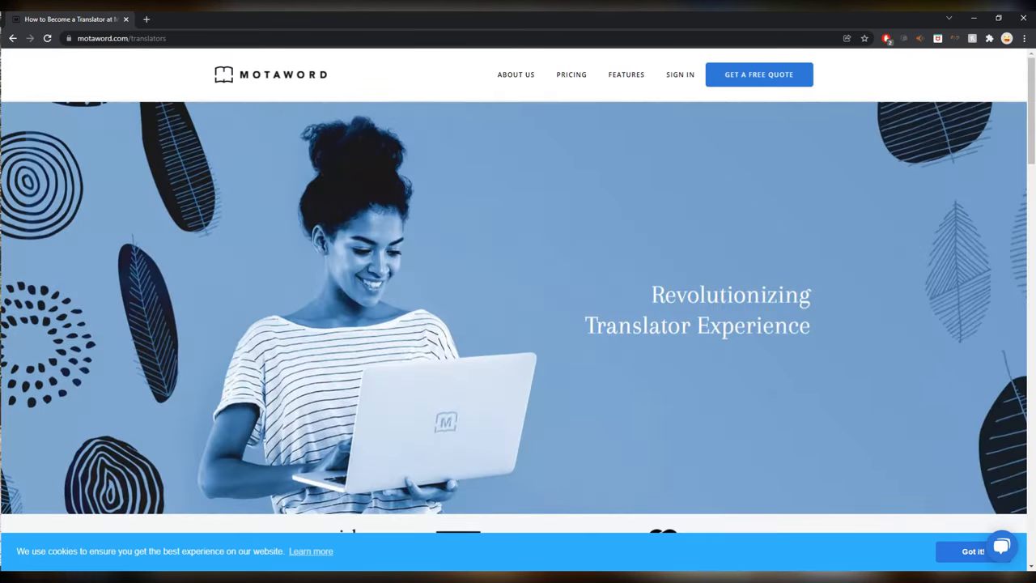
{"action": "scroll", "scroll_direction": "down", "scroll_amount": 3}
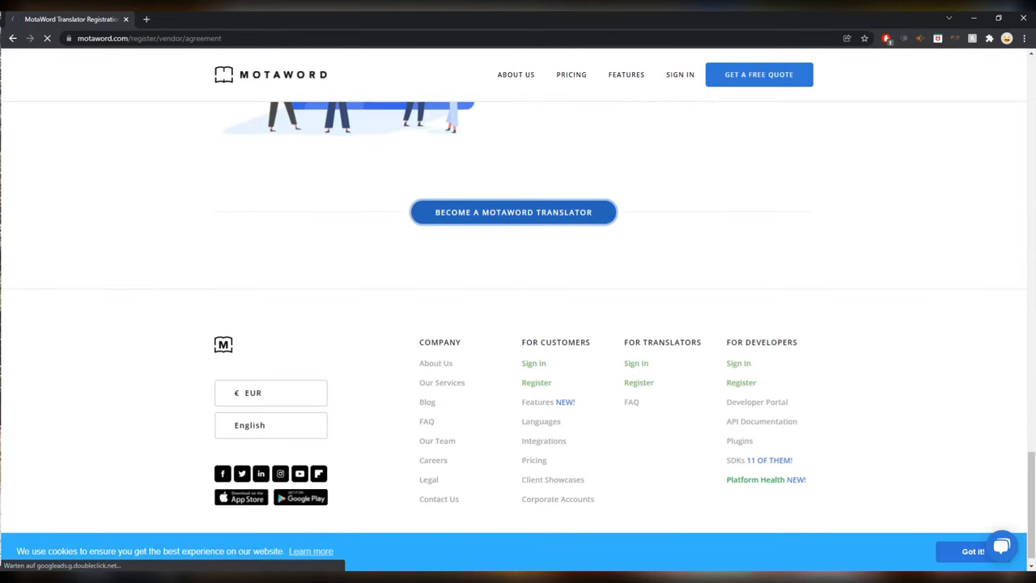
Open MotaWord's translator subcontractor agreement, scroll to the I agree checkbox, and enter multilingualconnections.com.
{"action": "left_click", "coordinate": [513, 212]}
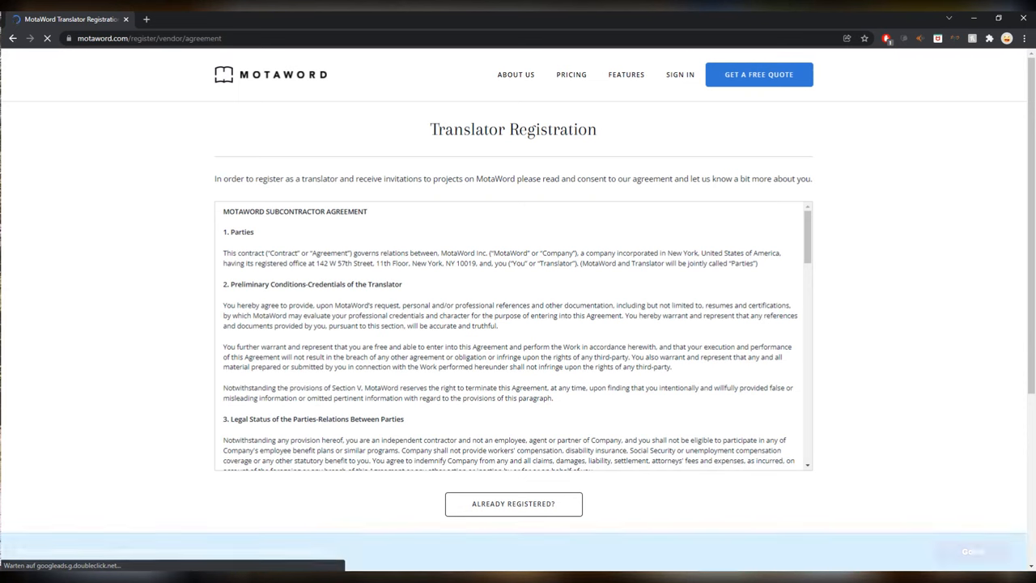
{"action": "scroll", "scroll_direction": "down", "scroll_amount": 3}
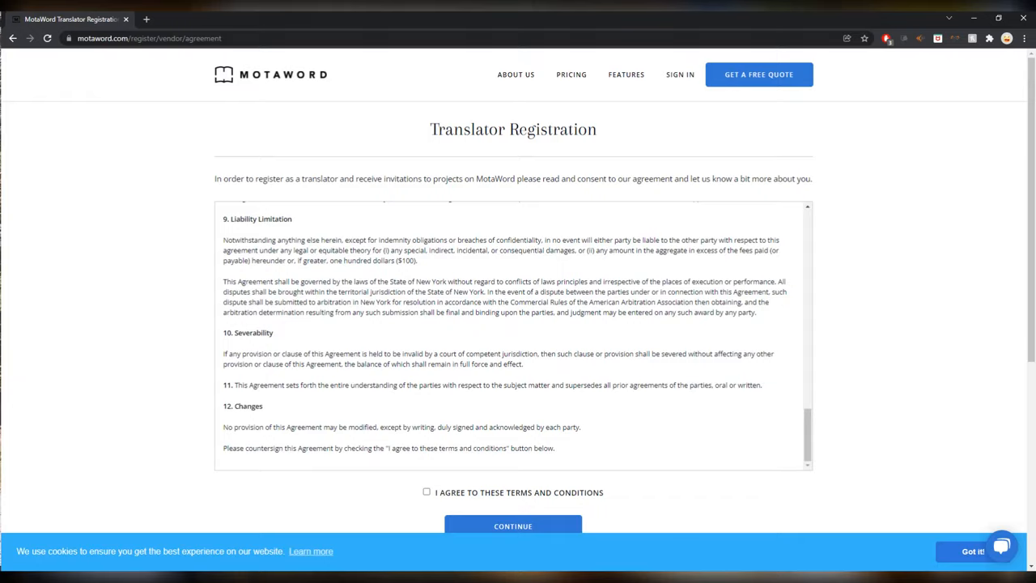
{"action": "type", "text": "multilingualconnections.com/about-us/careers/"}
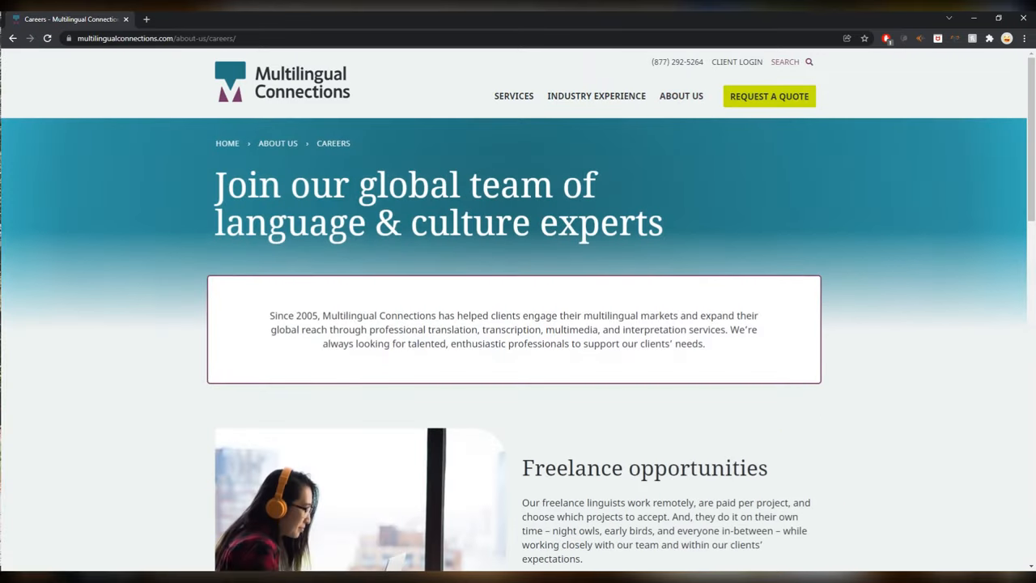
Scroll to Freelance opportunities on the Careers page and open and scroll the Linguist Application page.
{"action": "scroll", "scroll_direction": "down", "scroll_amount": 3}
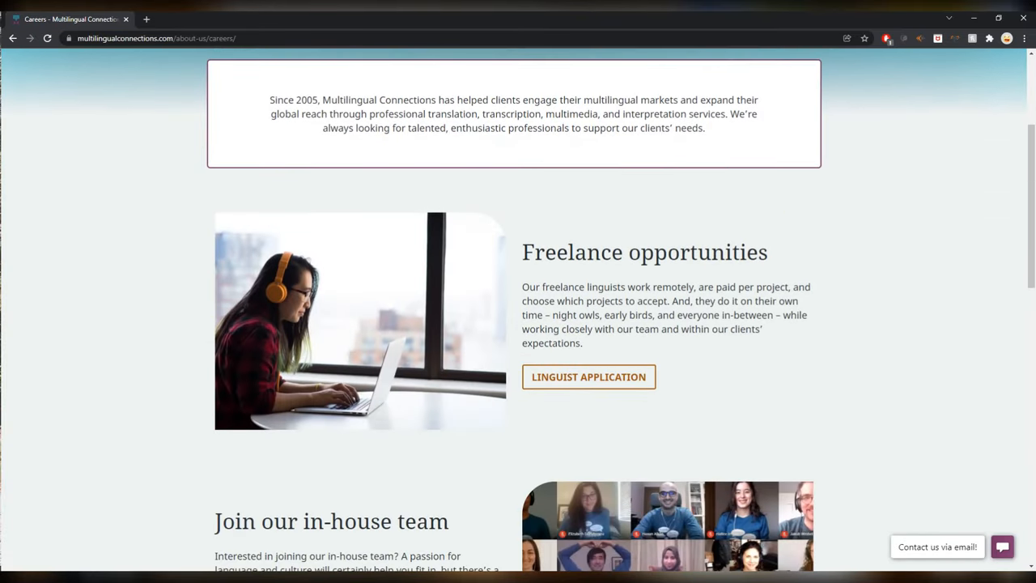
{"action": "scroll", "scroll_direction": "down", "scroll_amount": 3}
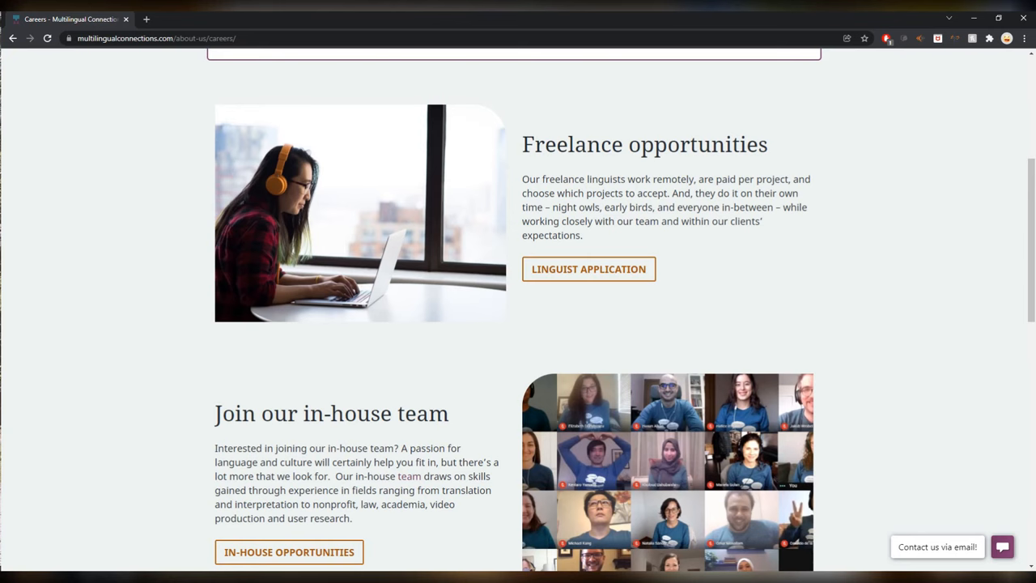
{"action": "scroll", "scroll_direction": "down", "scroll_amount": 3}
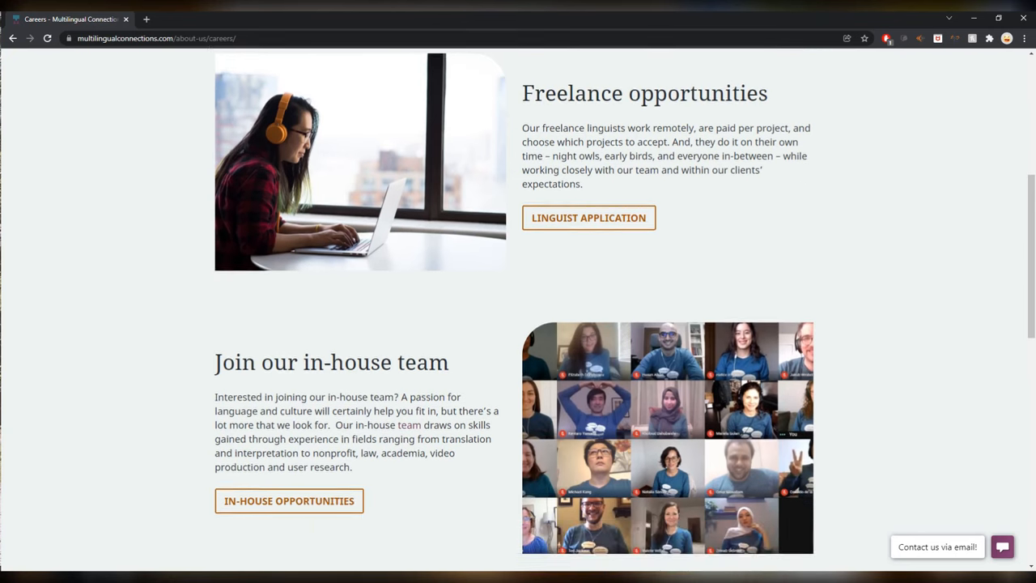
{"action": "scroll", "scroll_direction": "up", "scroll_amount": 3}
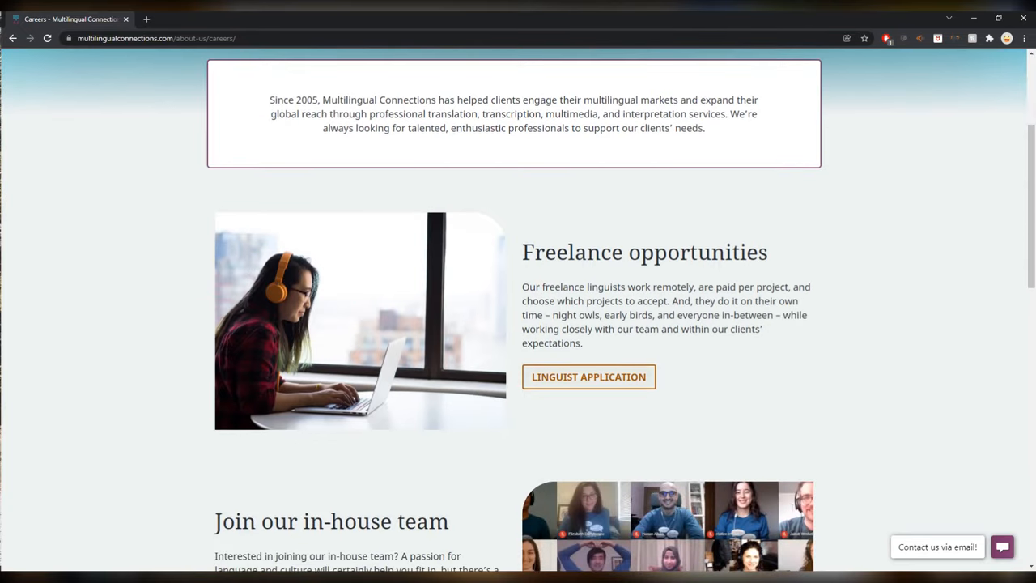
{"action": "left_click", "coordinate": [588, 376]}
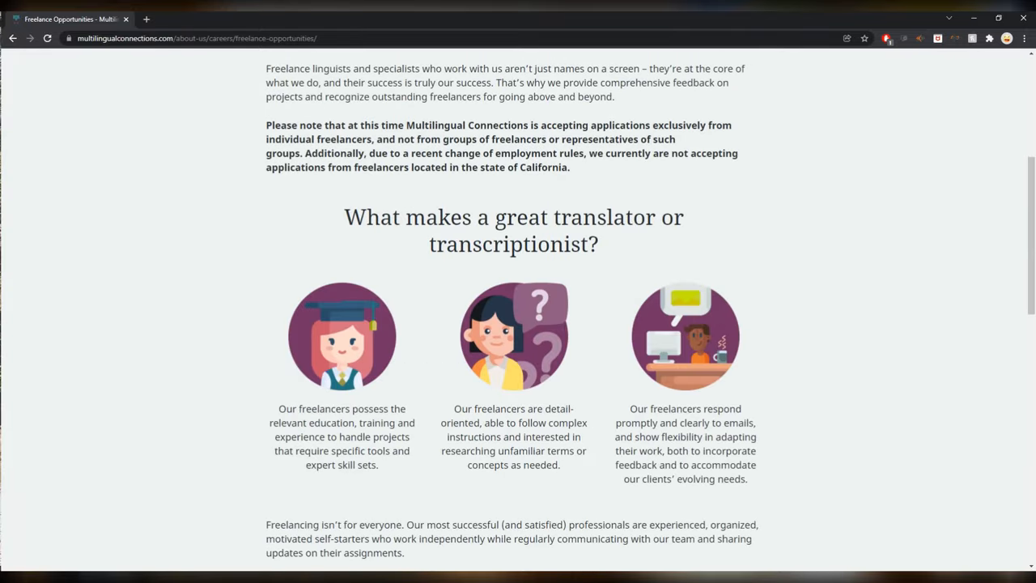
{"action": "scroll", "scroll_direction": "down", "scroll_amount": 3}
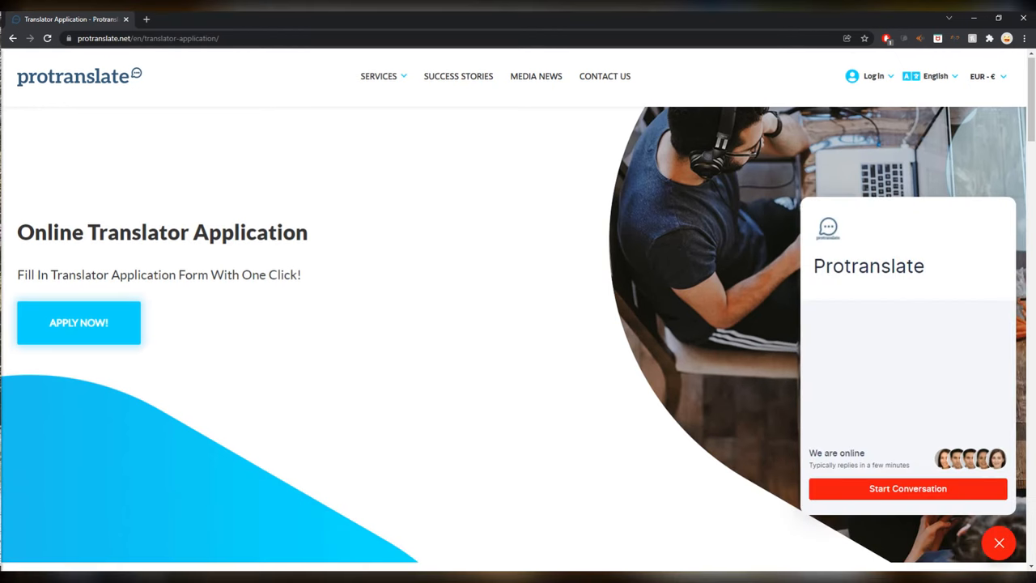
Scroll the Protranslate Translator Application page and open the Apply Now registration form.
{"action": "scroll", "scroll_direction": "down", "scroll_amount": 3}
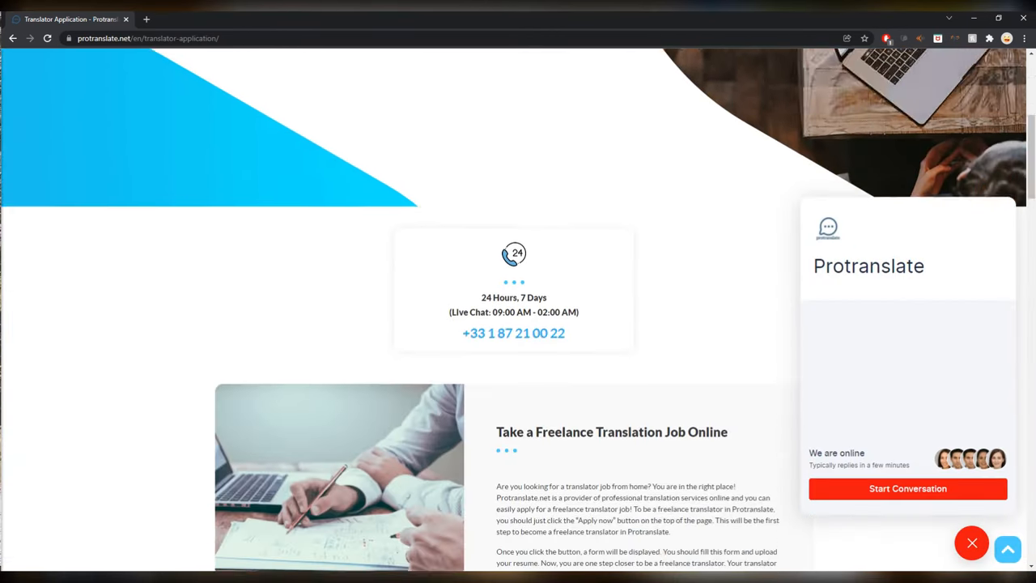
{"action": "scroll", "scroll_direction": "down", "scroll_amount": 3}
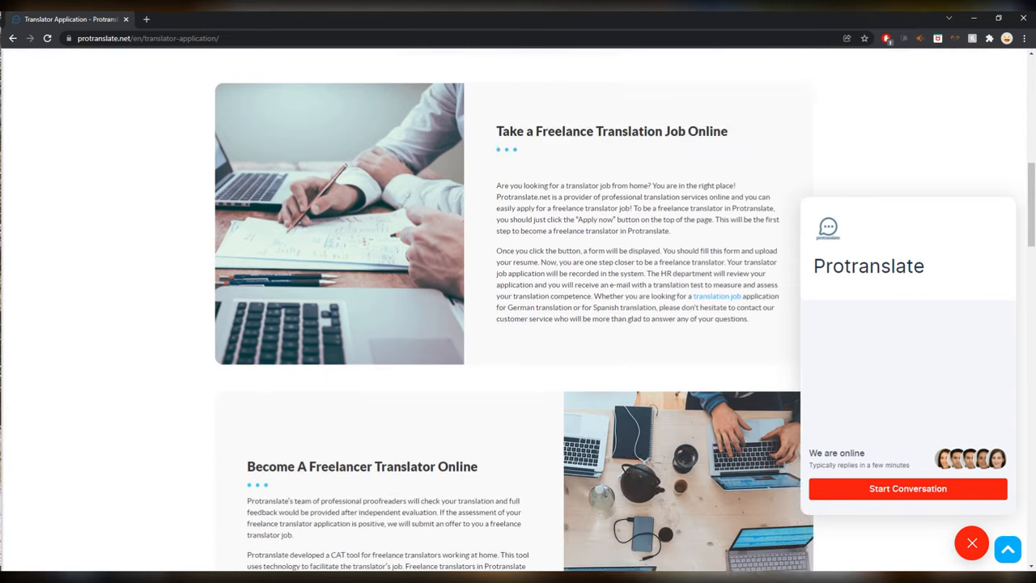
{"action": "scroll", "scroll_direction": "up", "scroll_amount": 3}
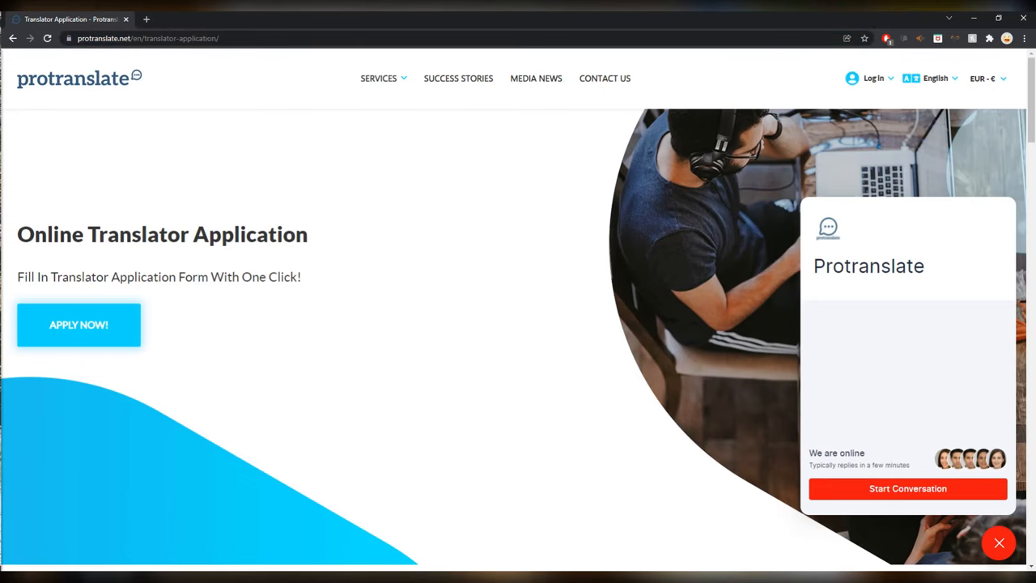
{"action": "left_click", "coordinate": [78, 324]}
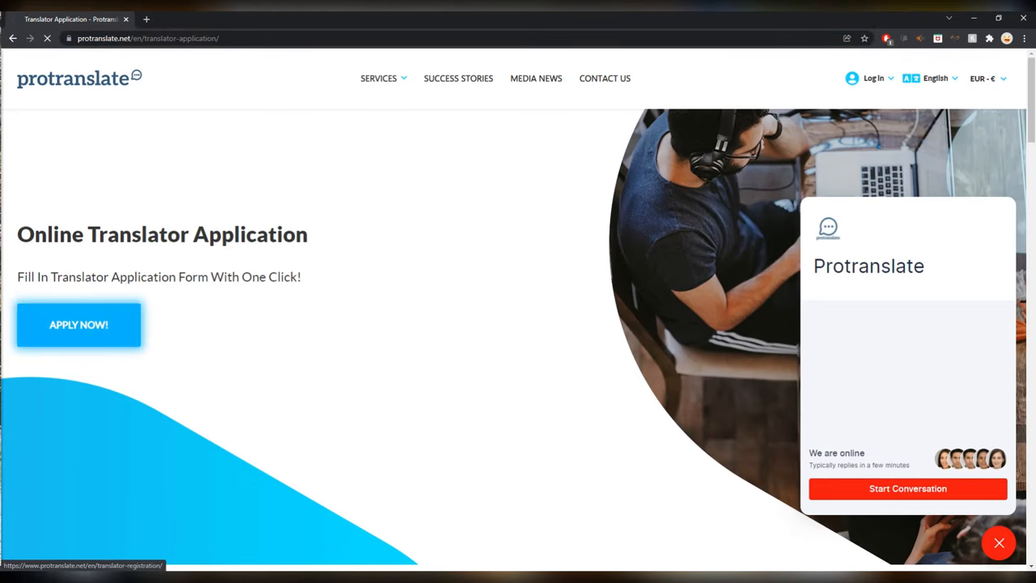
{"action": "left_click", "coordinate": [78, 324]}
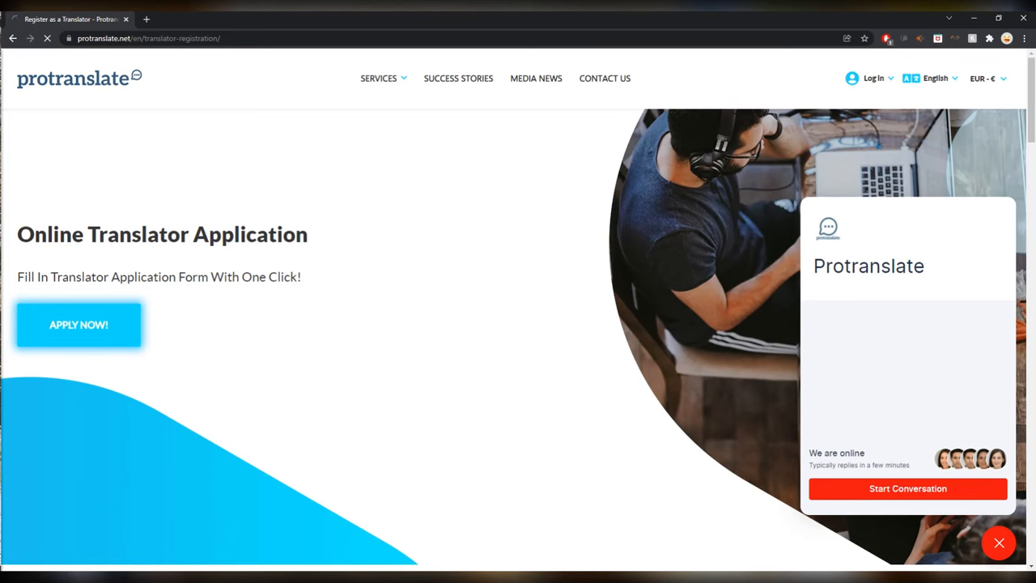
{"action": "left_click", "coordinate": [79, 324]}
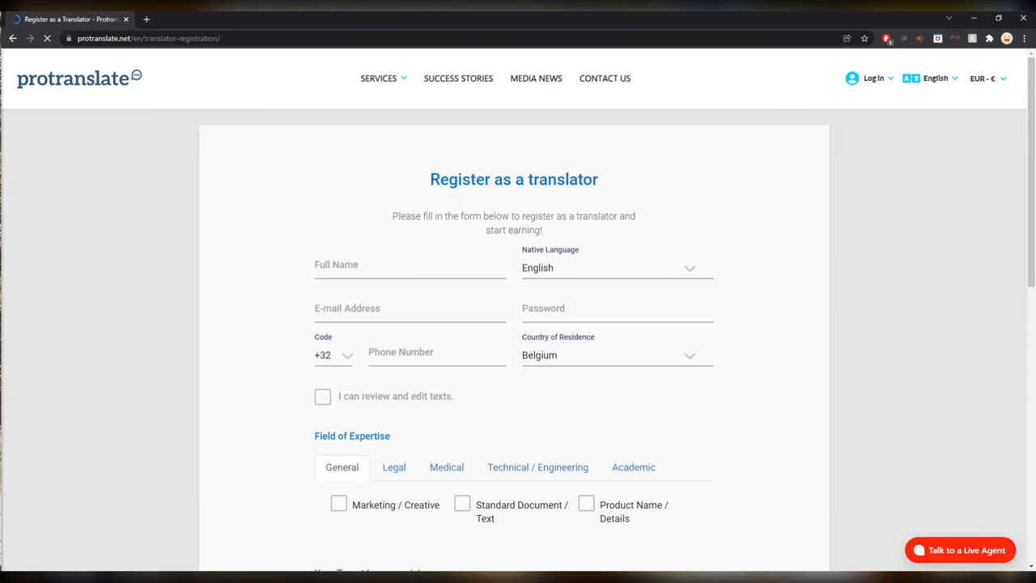
Scroll through the registration form fields and select the Medical tab.
{"action": "scroll", "scroll_direction": "down", "scroll_amount": 3}
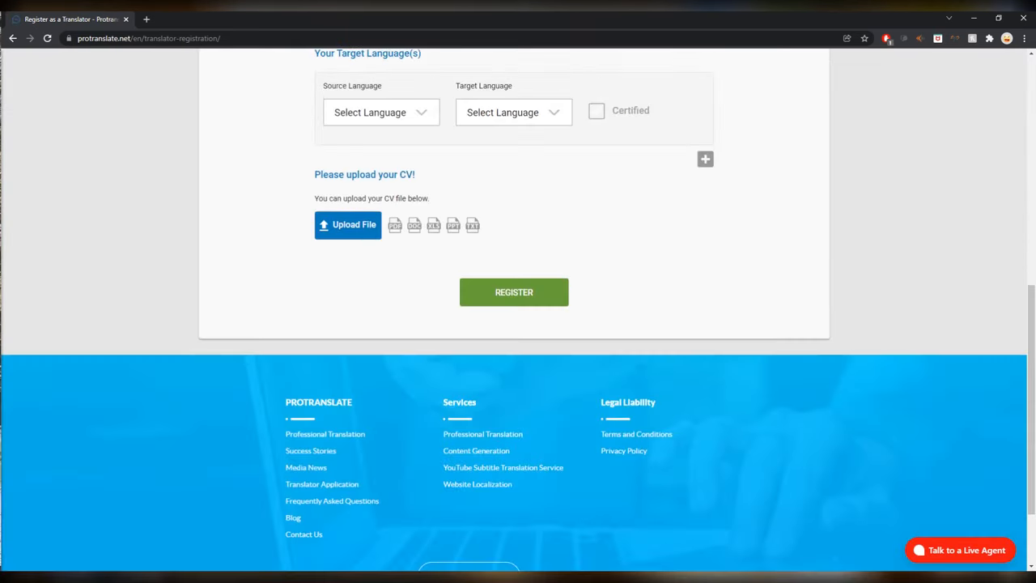
{"action": "scroll", "scroll_direction": "up", "scroll_amount": 3}
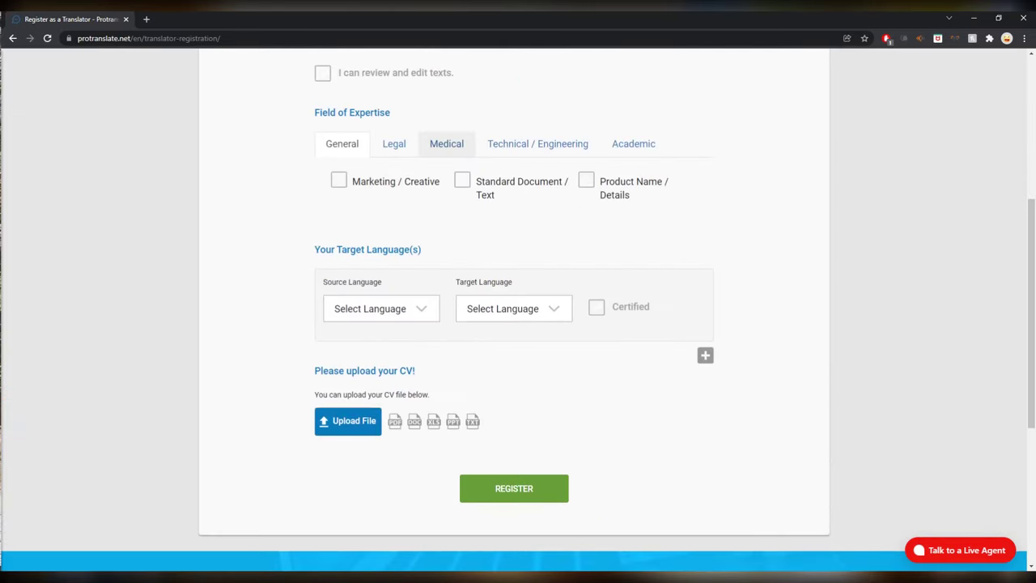
{"action": "left_click", "coordinate": [537, 143]}
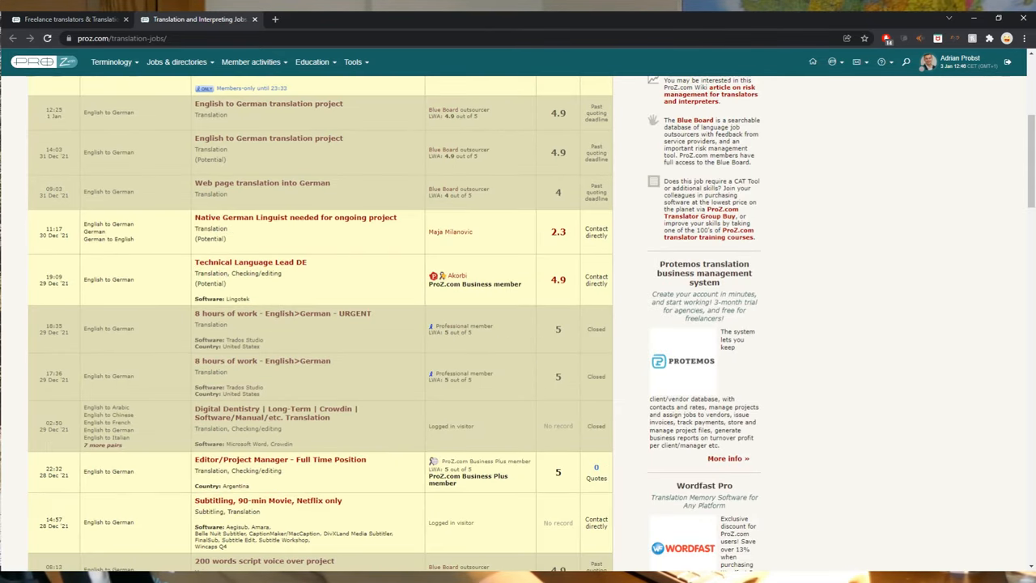
Scroll further down the ProZ.com English to German job postings.
{"action": "scroll", "scroll_direction": "down", "scroll_amount": 3}
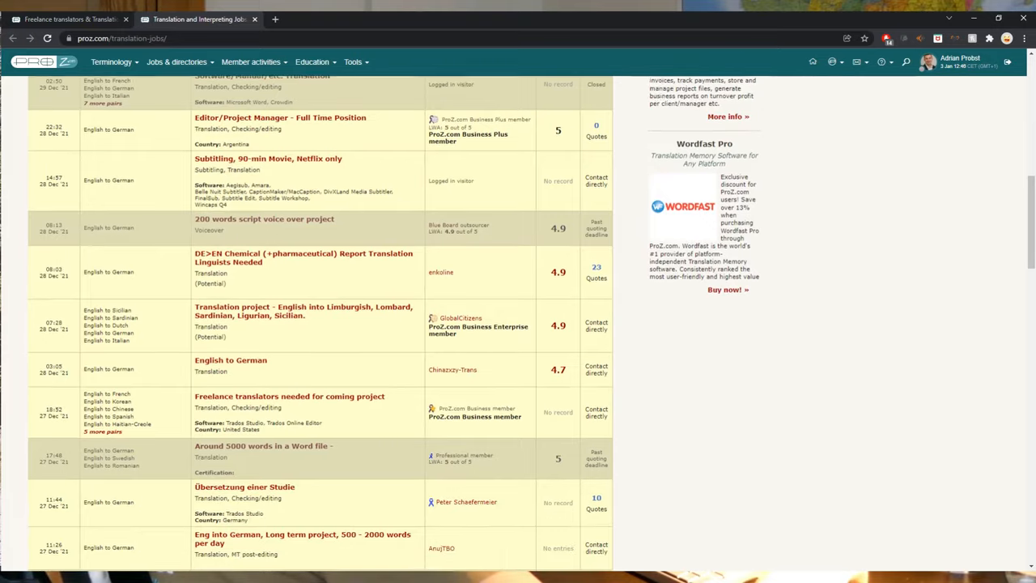